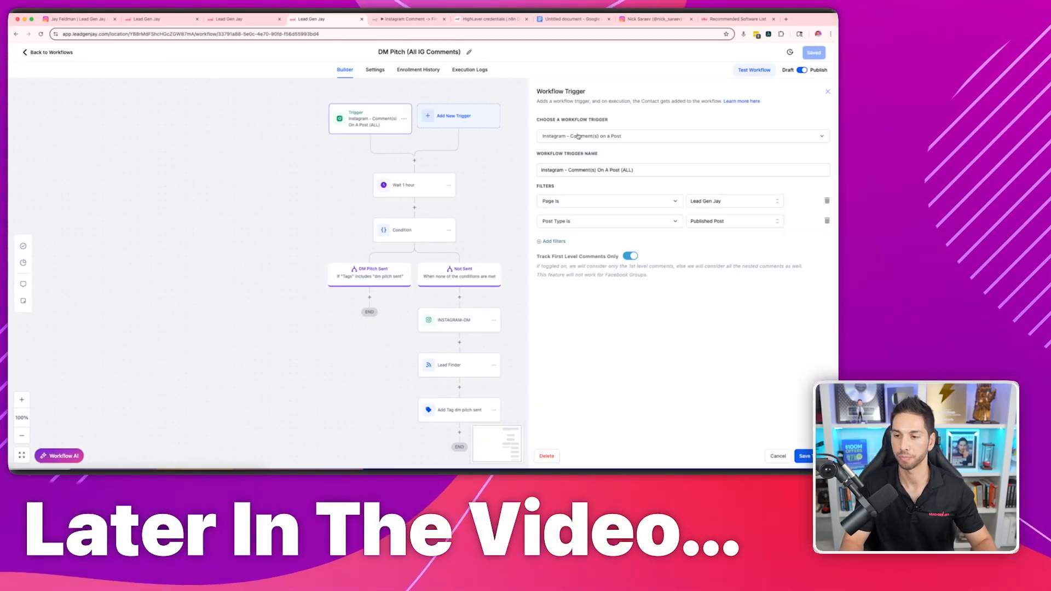
Step: Preview the DM Pitch (All IG Comments) workflow and n8n Instagram Comment flow, then show the Instagram profile
left_click(47, 53)
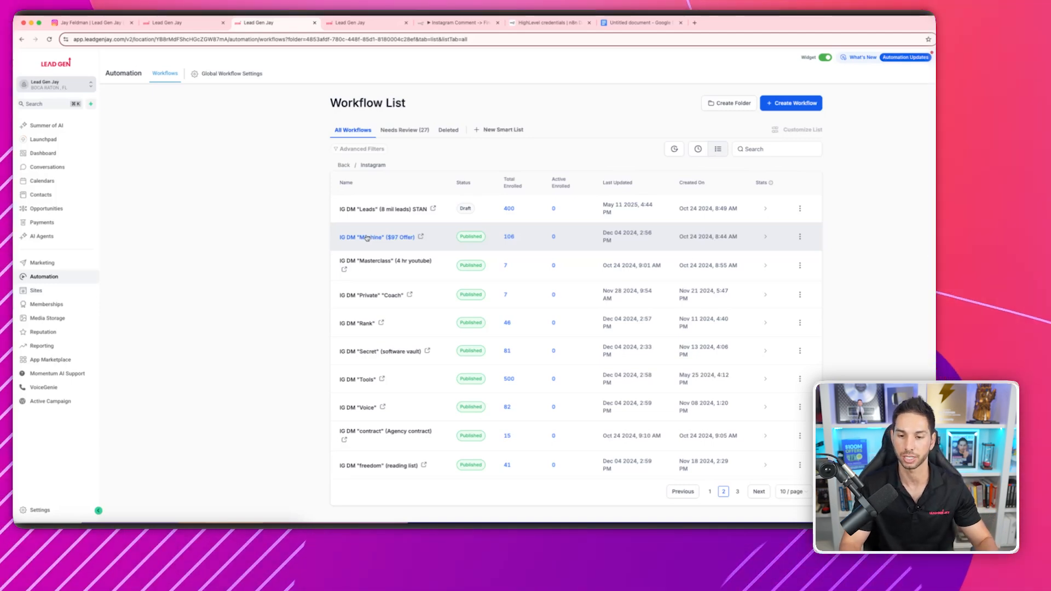
left_click(377, 237)
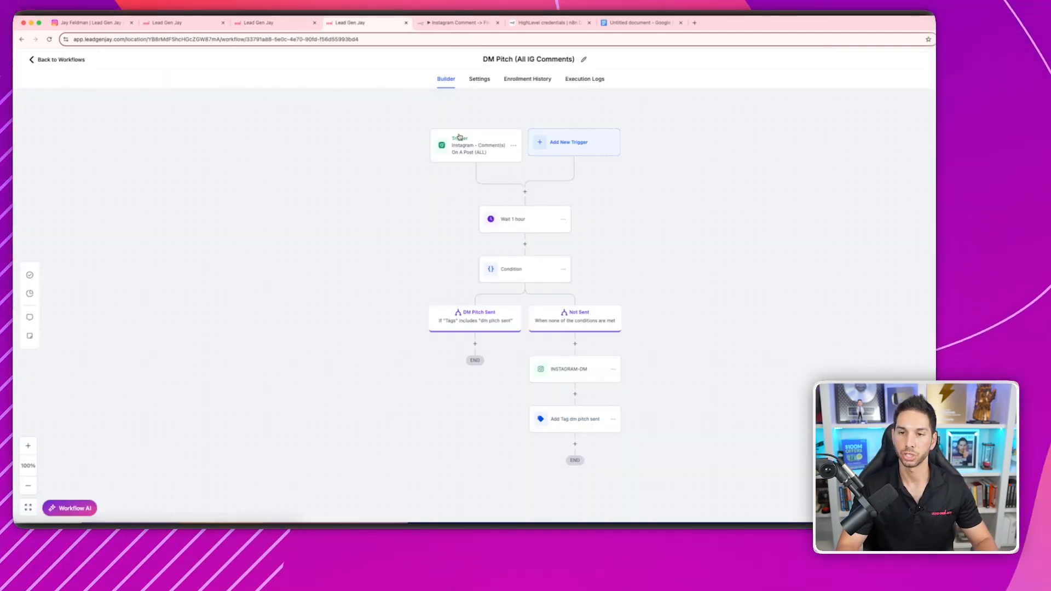
left_click(457, 22)
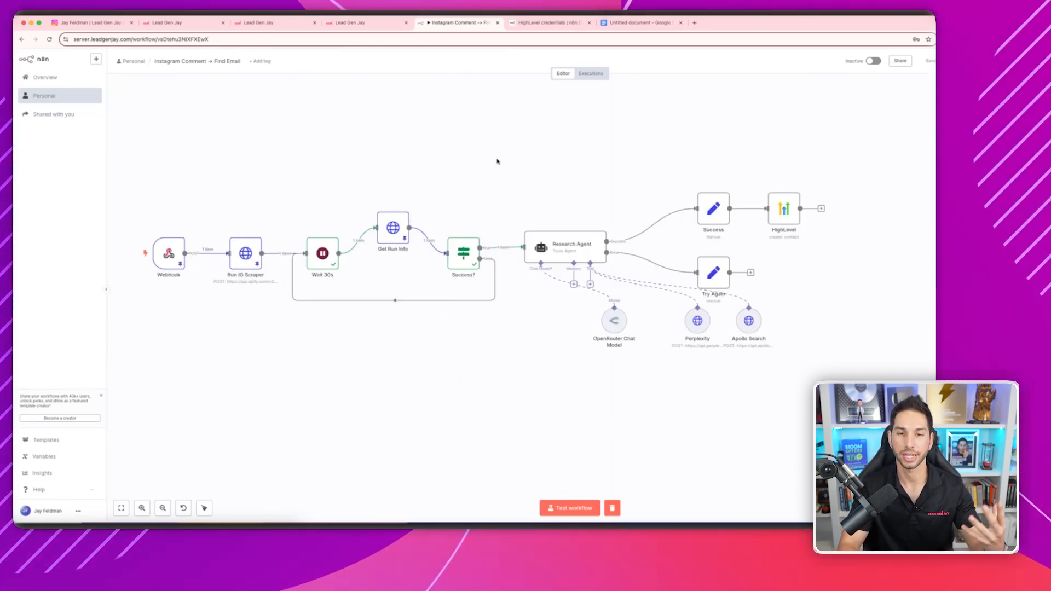
left_click(90, 22)
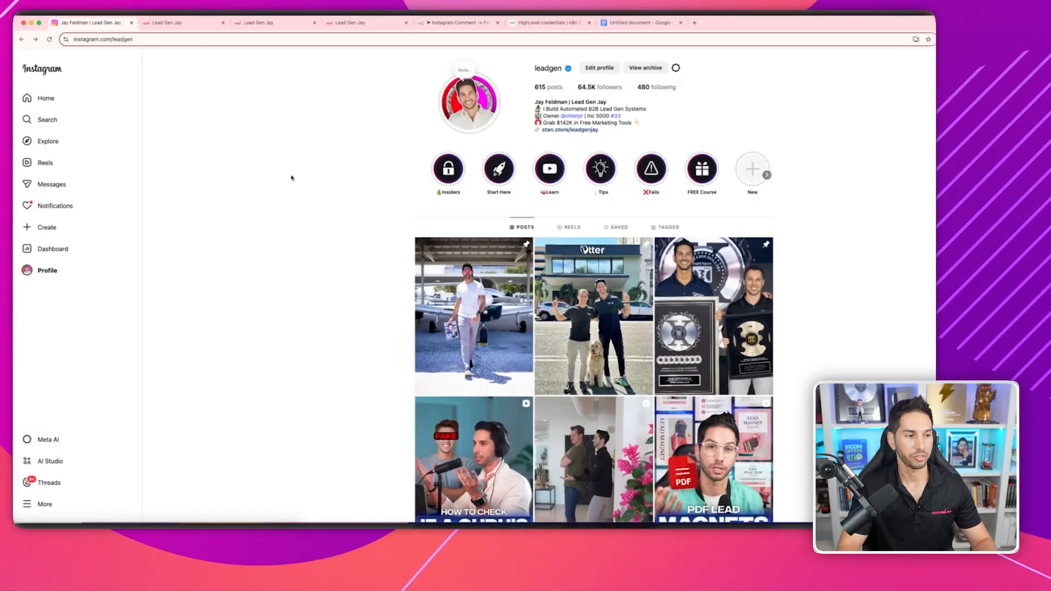
scroll("down", 3)
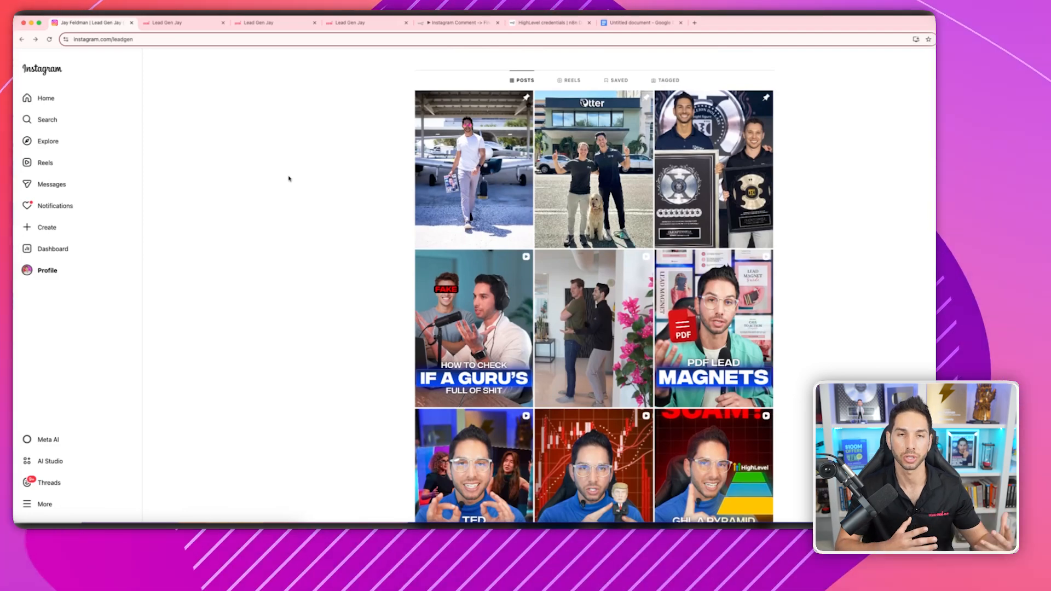
scroll("down", 3)
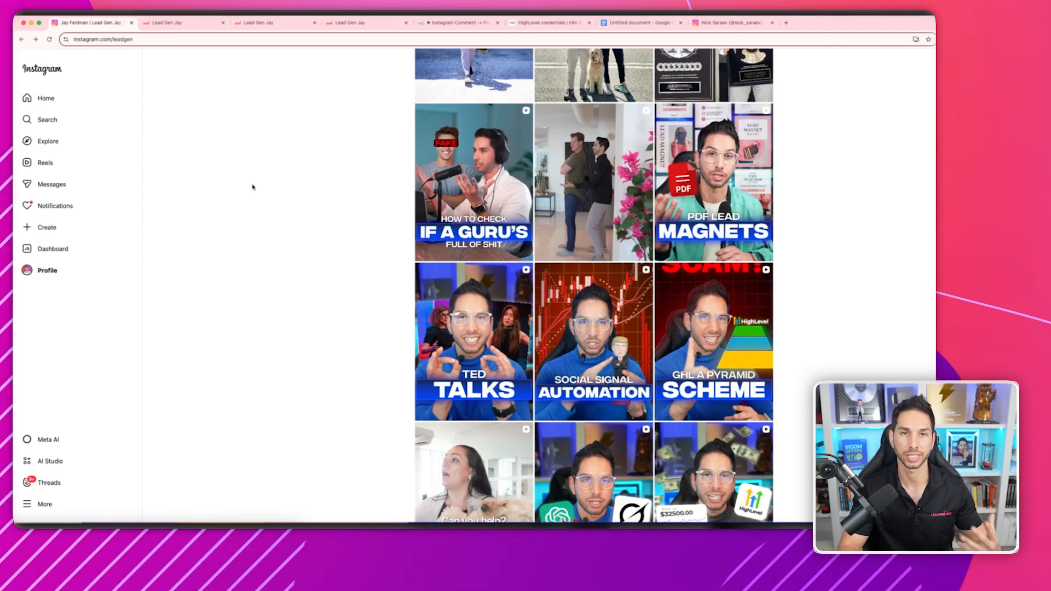
left_click(592, 181)
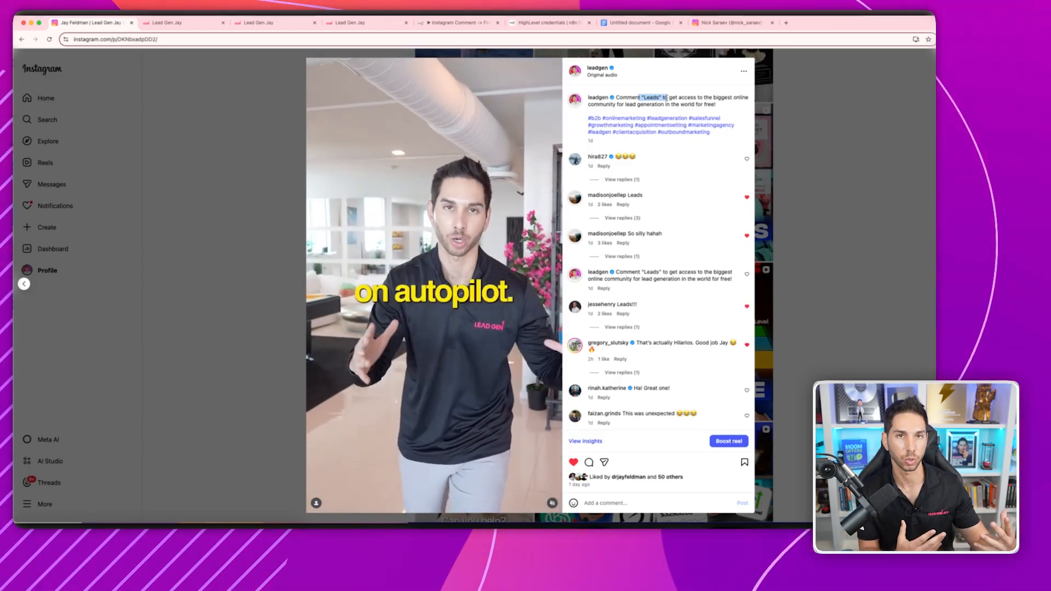
scroll("down", 3)
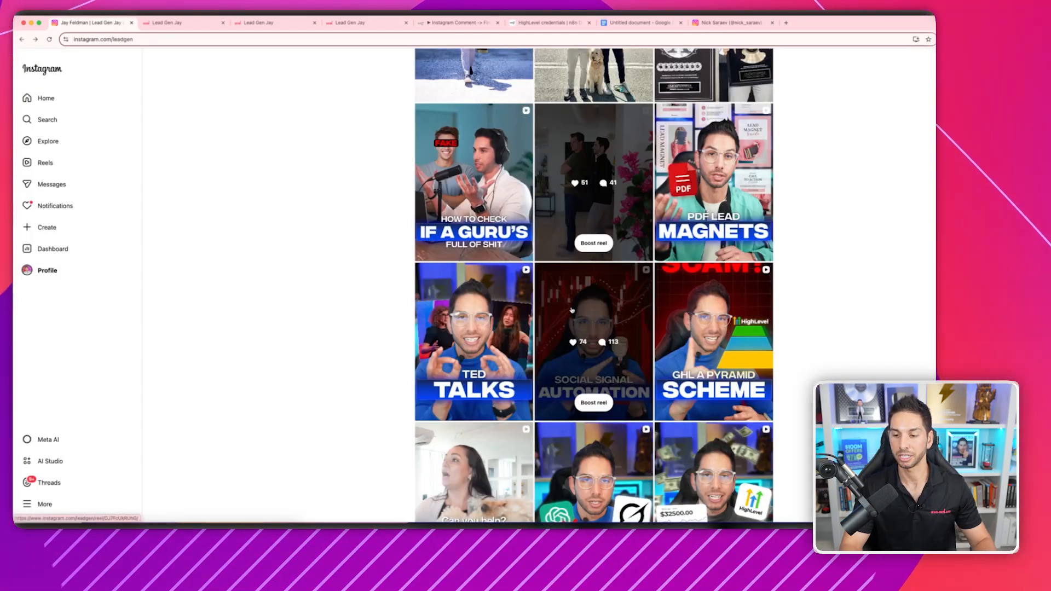
left_click(593, 342)
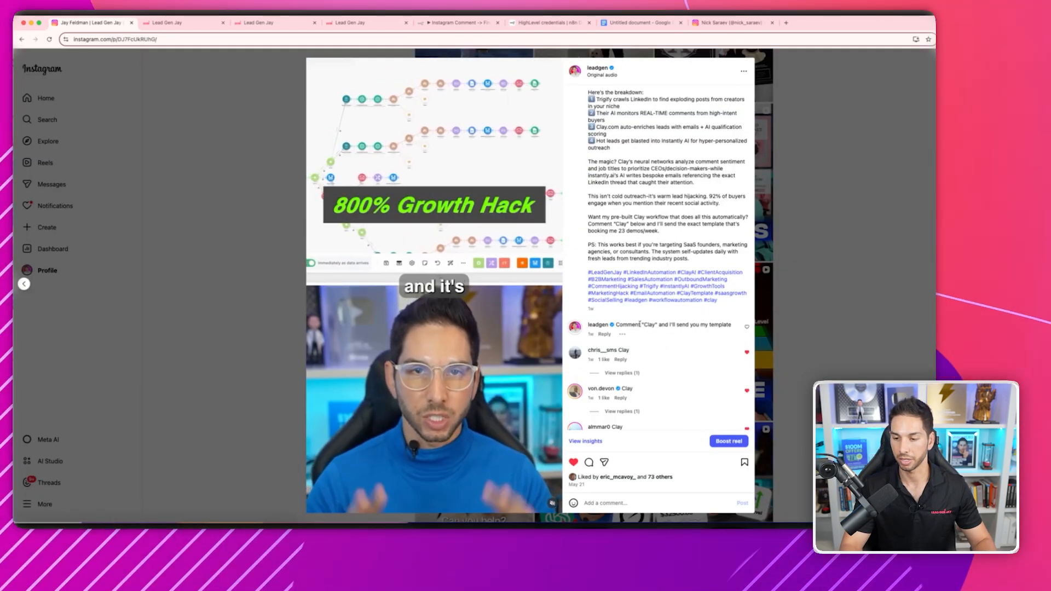
scroll("down", 3)
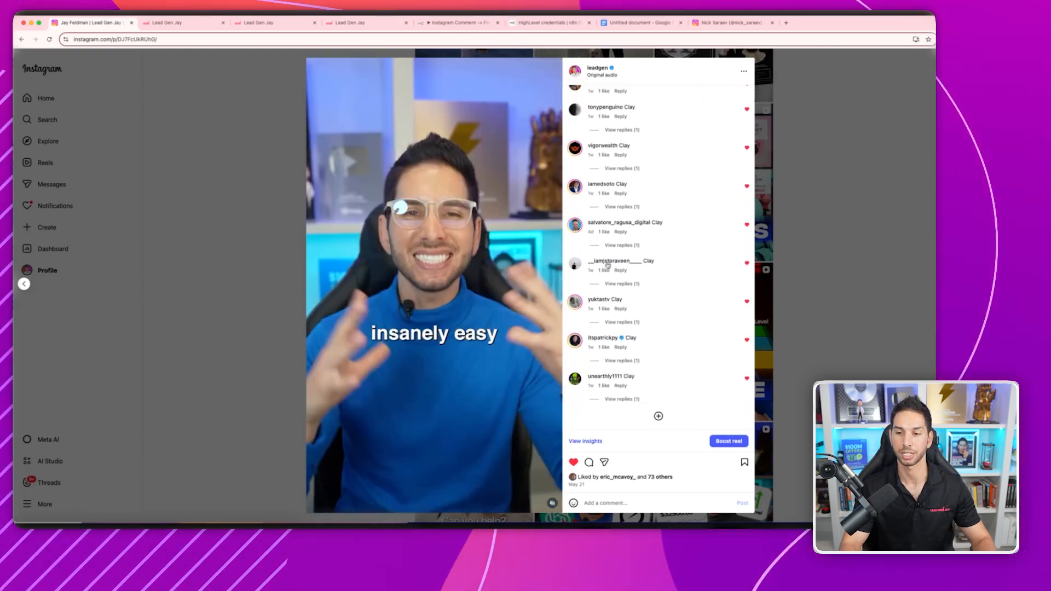
mouse_move(613, 261)
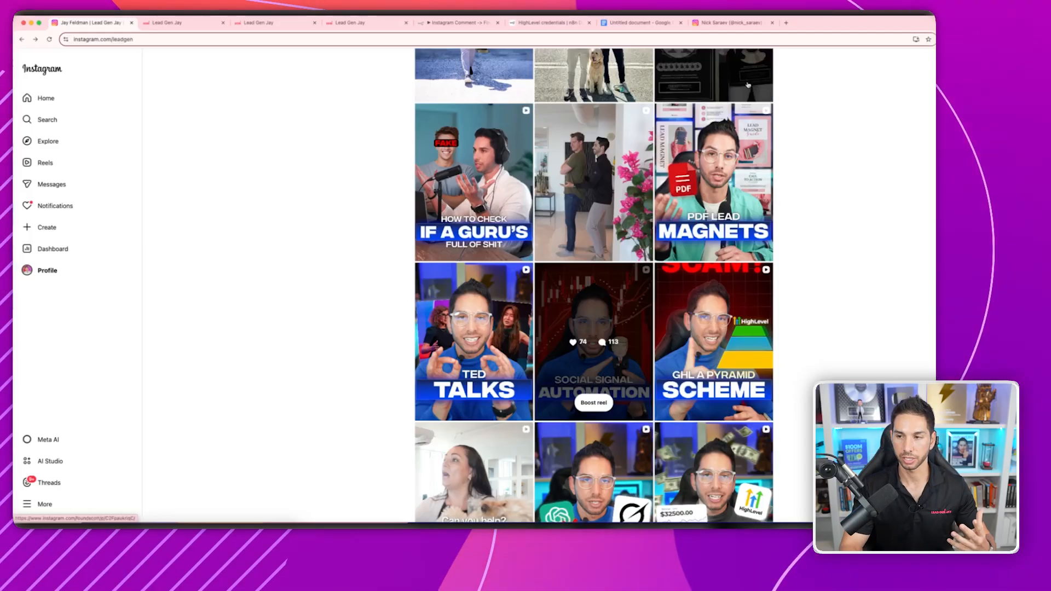
Step: Browse another creator's popular AI reels, then show Lead Gen Jay's Business Profile Settings
left_click(731, 22)
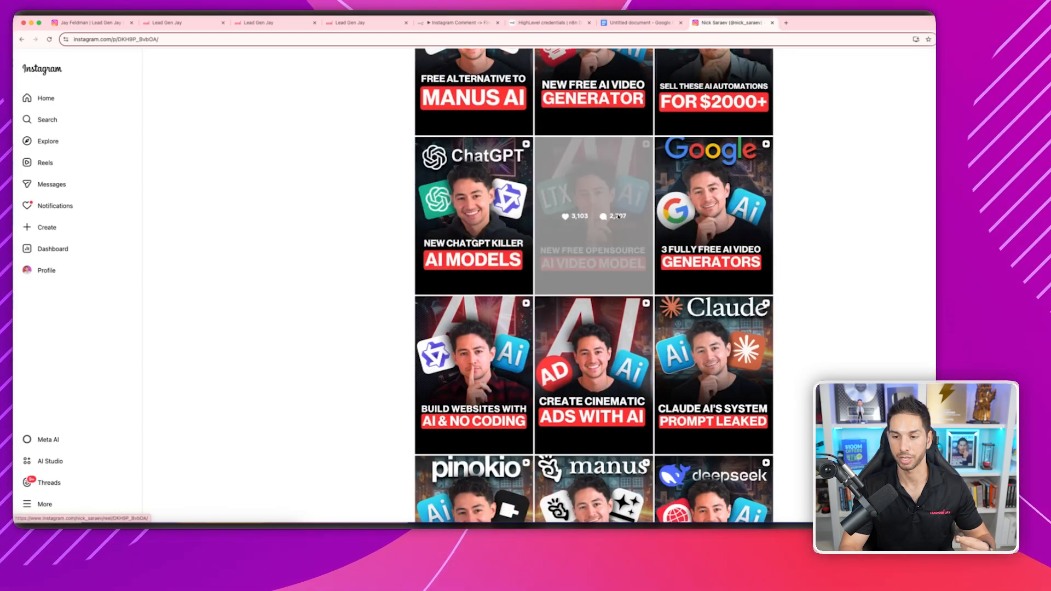
left_click(593, 214)
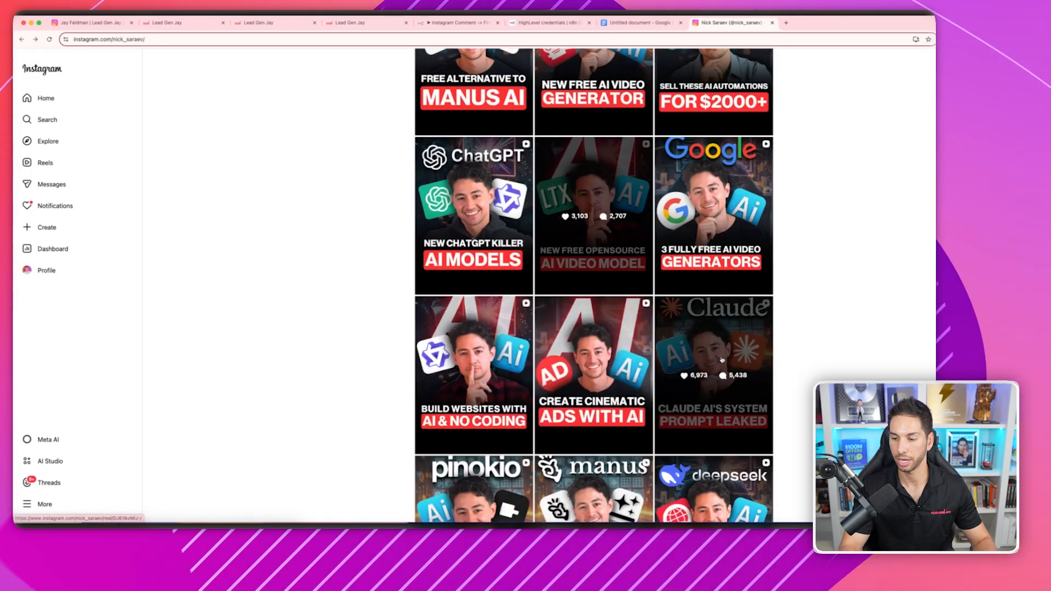
left_click(181, 22)
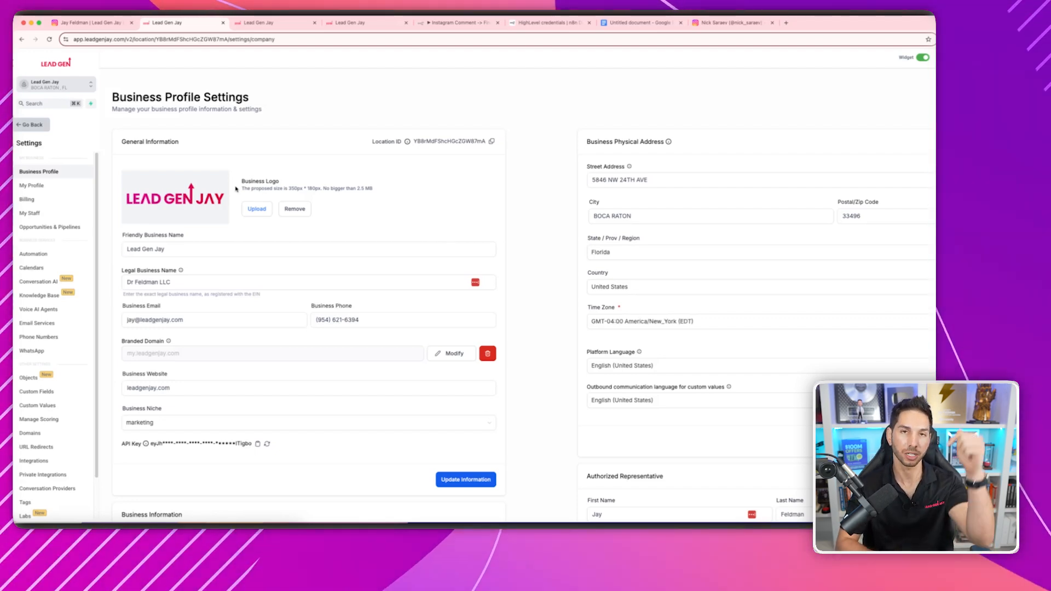
Step: Review the Facebook/Instagram integration's settings without changes, then return to the Instagram workflow folder
left_click(33, 415)
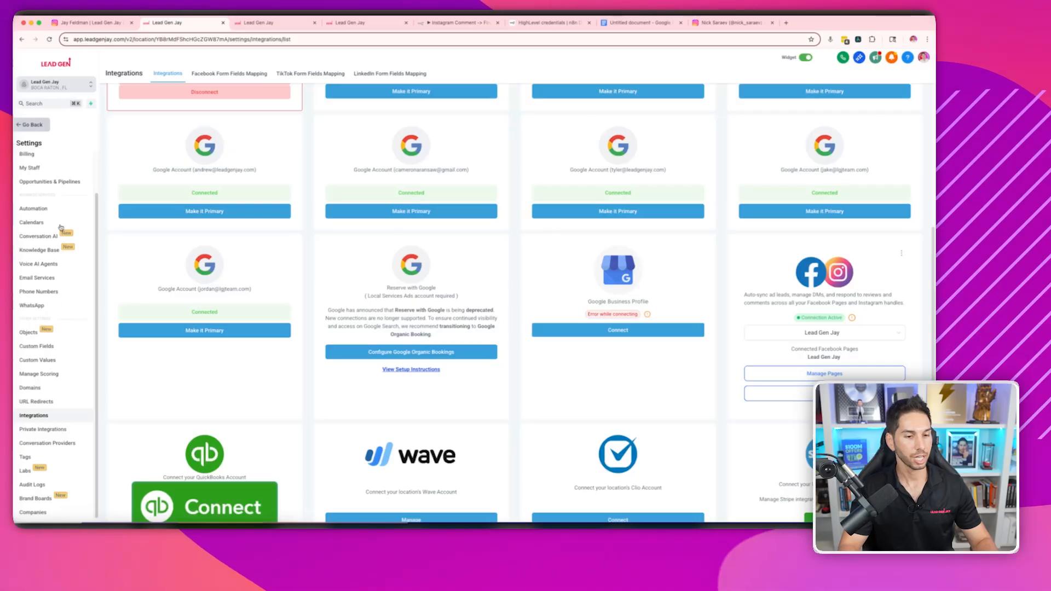
mouse_move(768, 272)
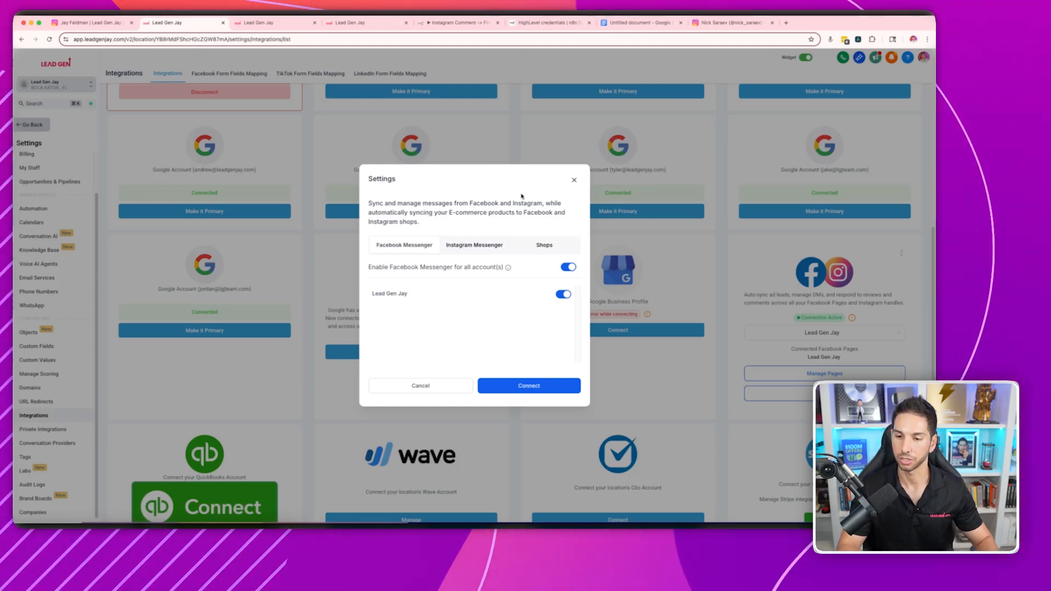
double_click(389, 293)
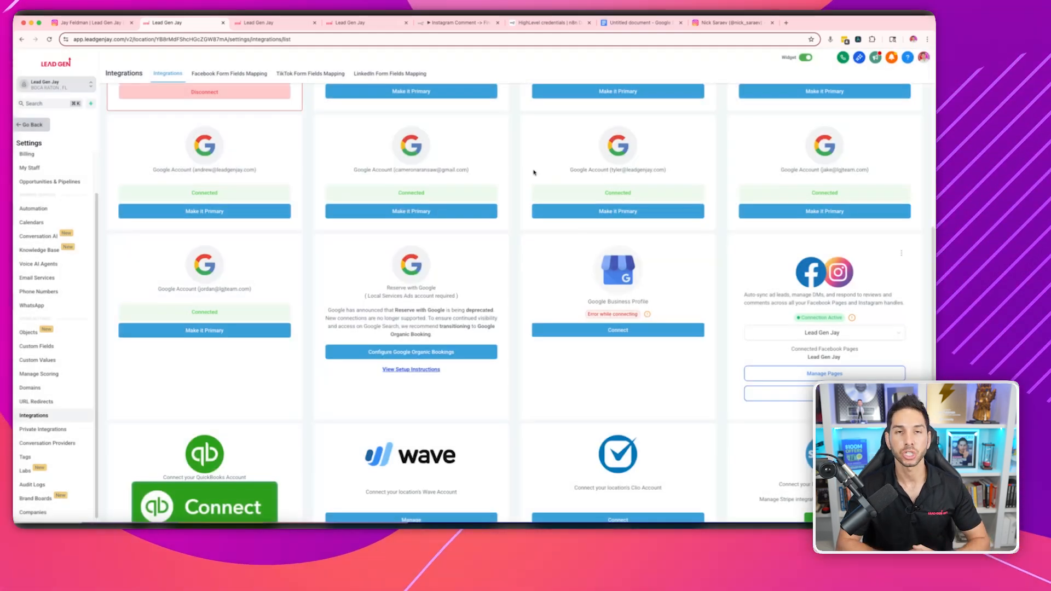
left_click(272, 22)
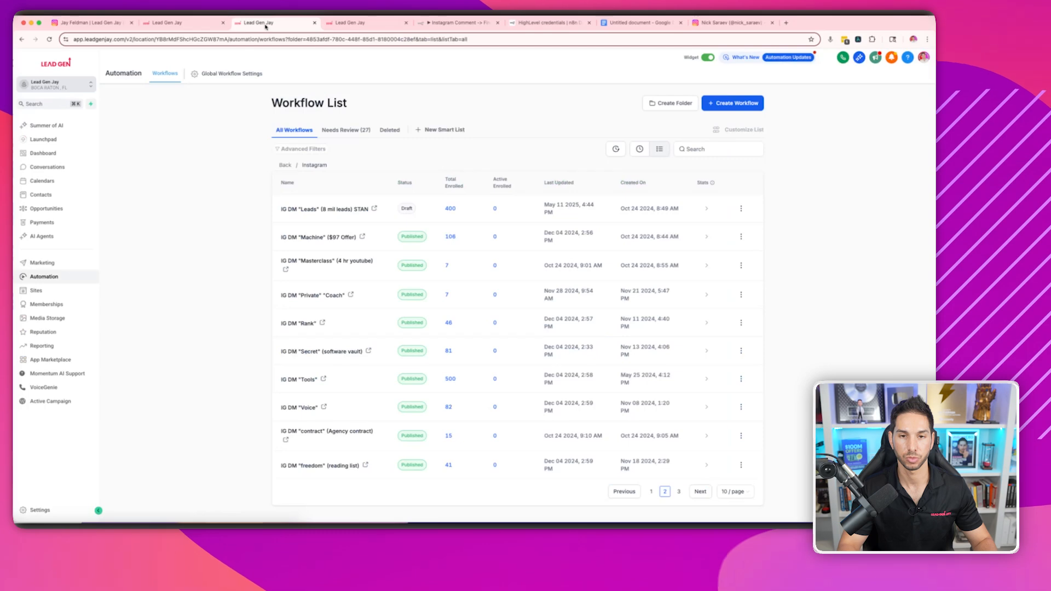
mouse_move(374, 179)
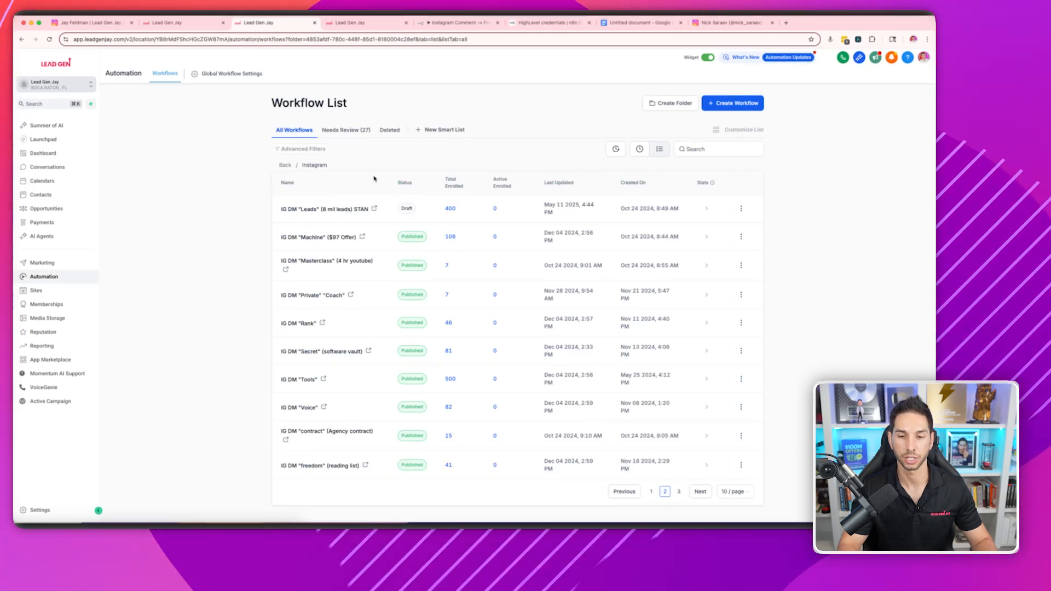
mouse_move(298, 379)
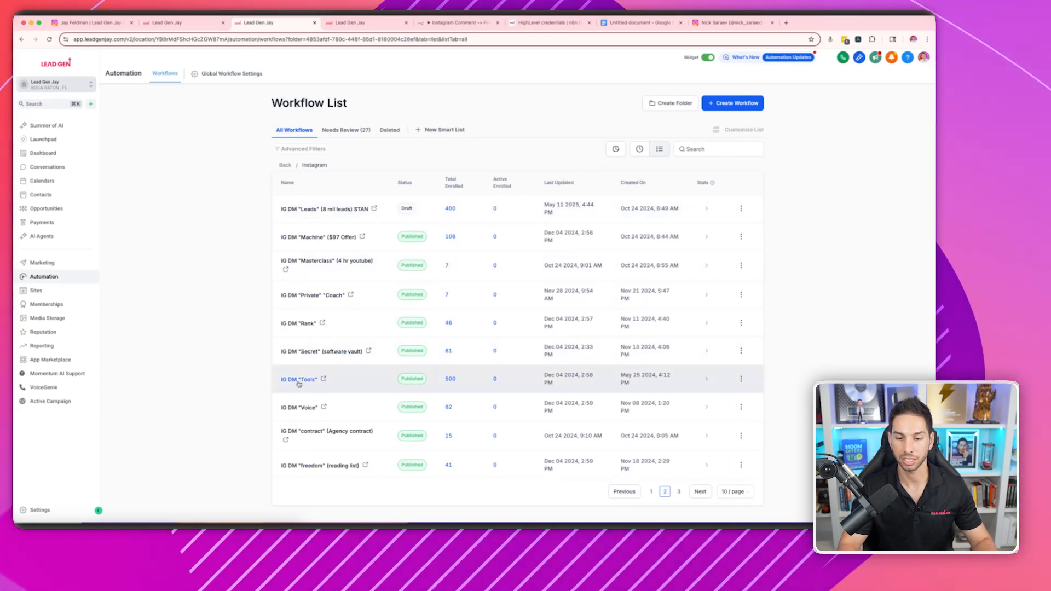
Step: Open IG DM "Tools", remove its Turn AI On action, and open the comment trigger
left_click(299, 379)
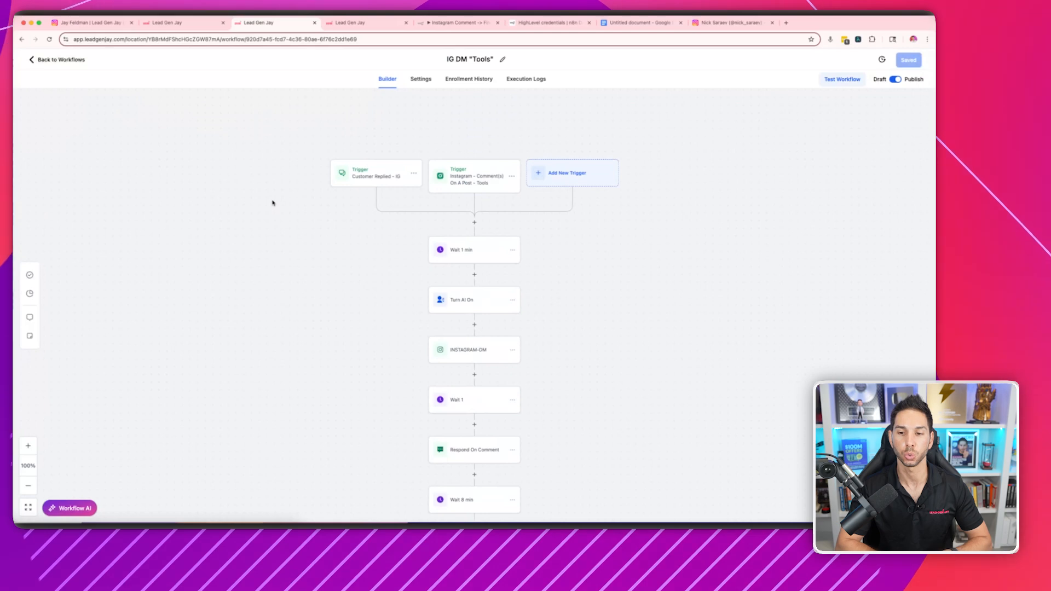
mouse_move(272, 192)
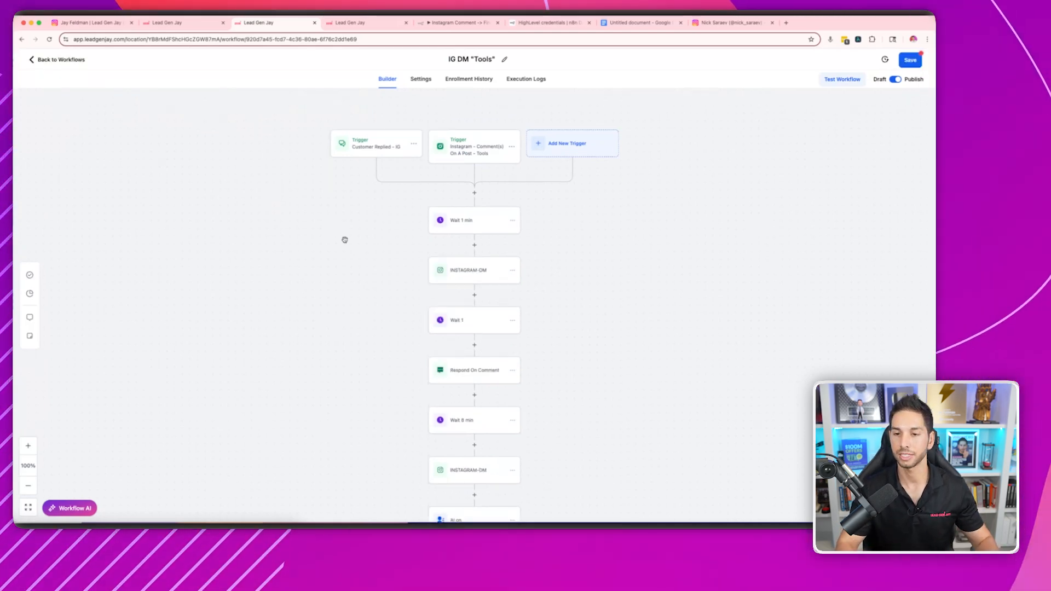
left_click(473, 146)
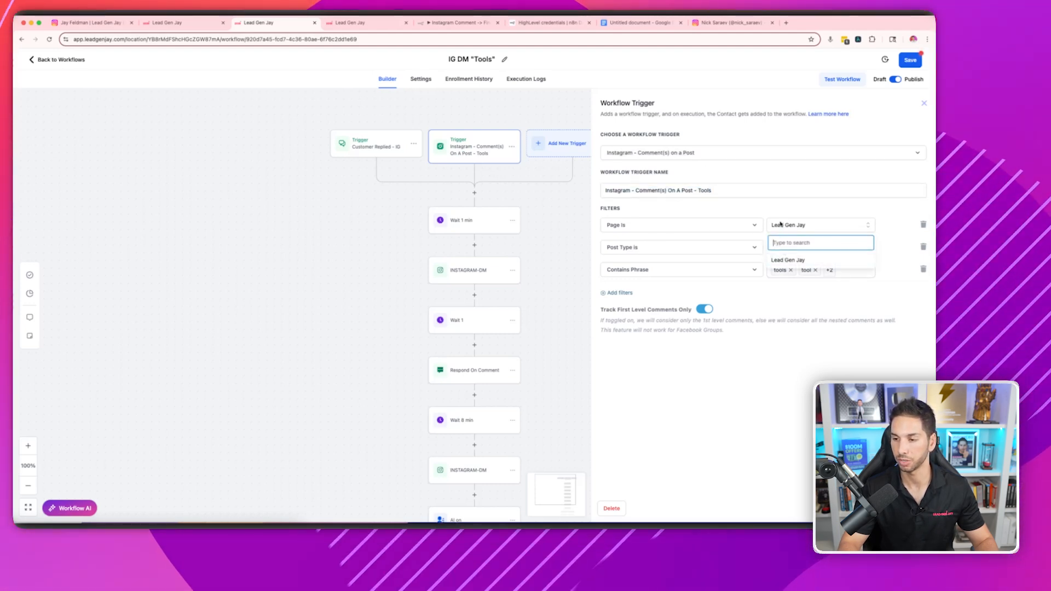
Step: Review trigger filters: Lead Gen Jay page, published posts, phrases 'tools' and 'tool'
left_click(818, 247)
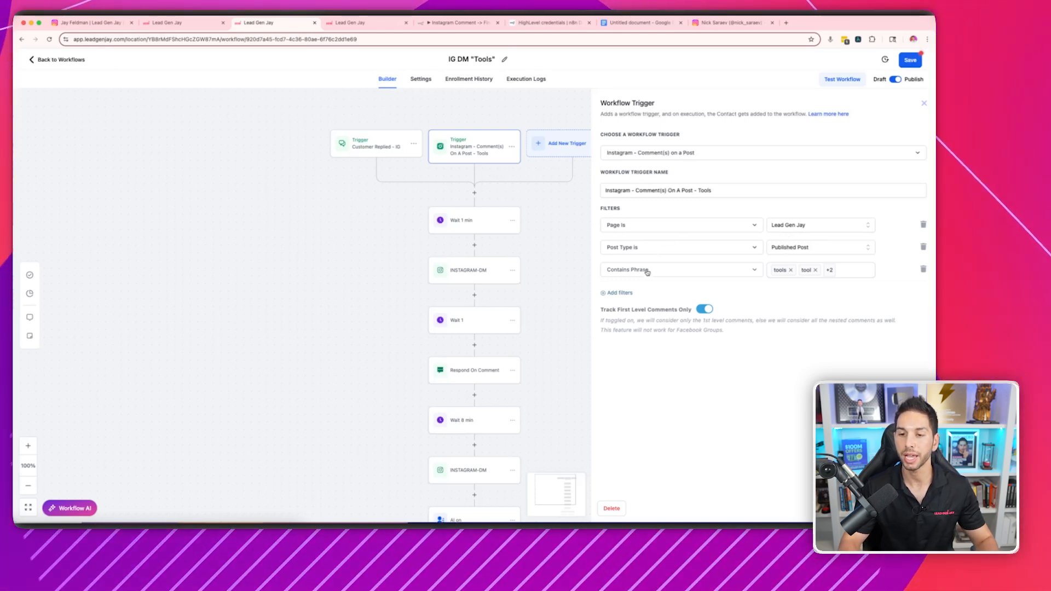
mouse_move(650, 269)
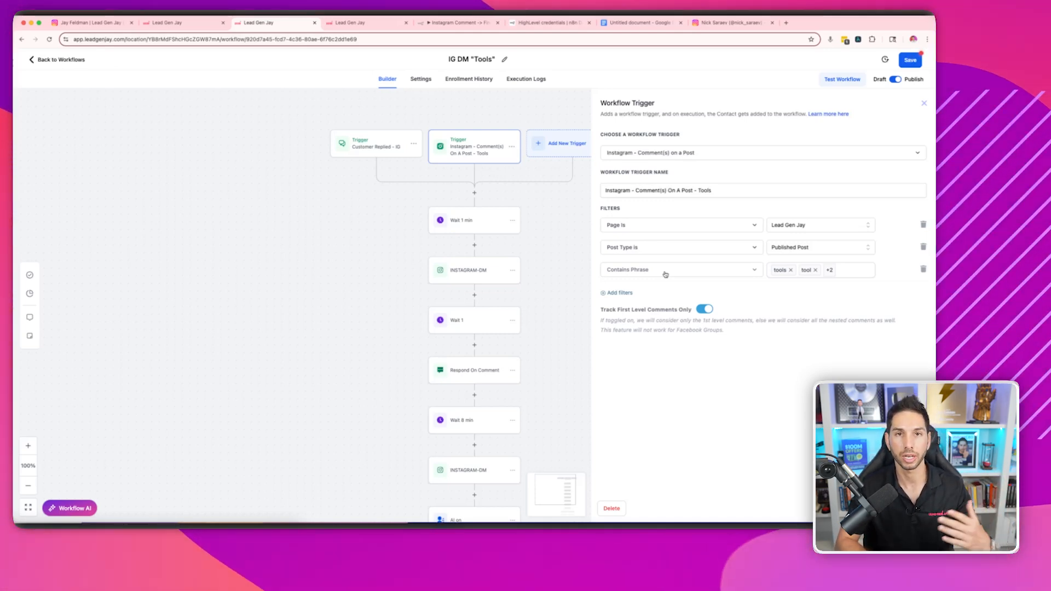
mouse_move(759, 277)
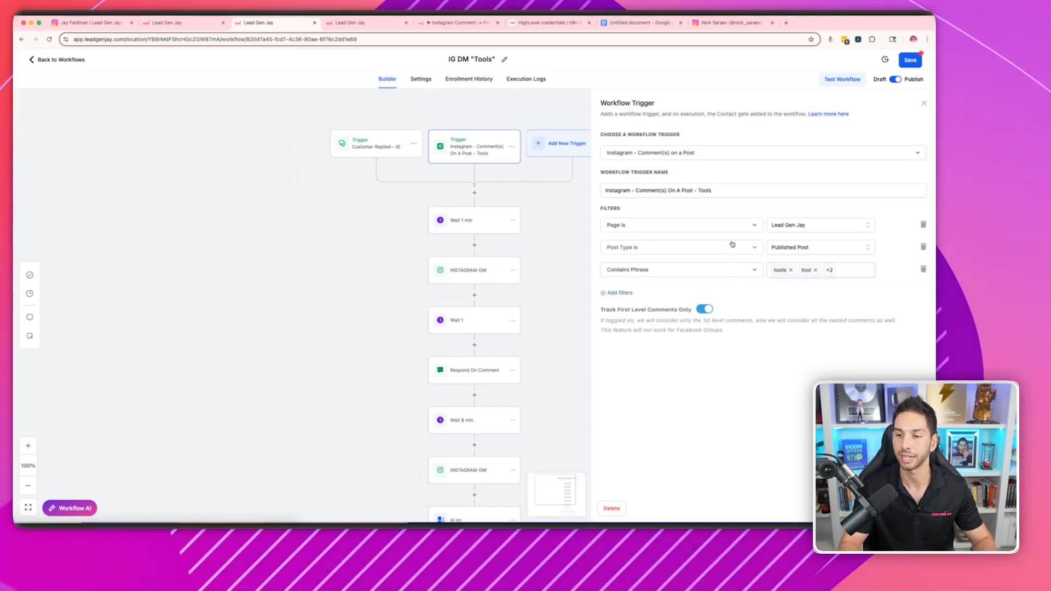
mouse_move(651, 311)
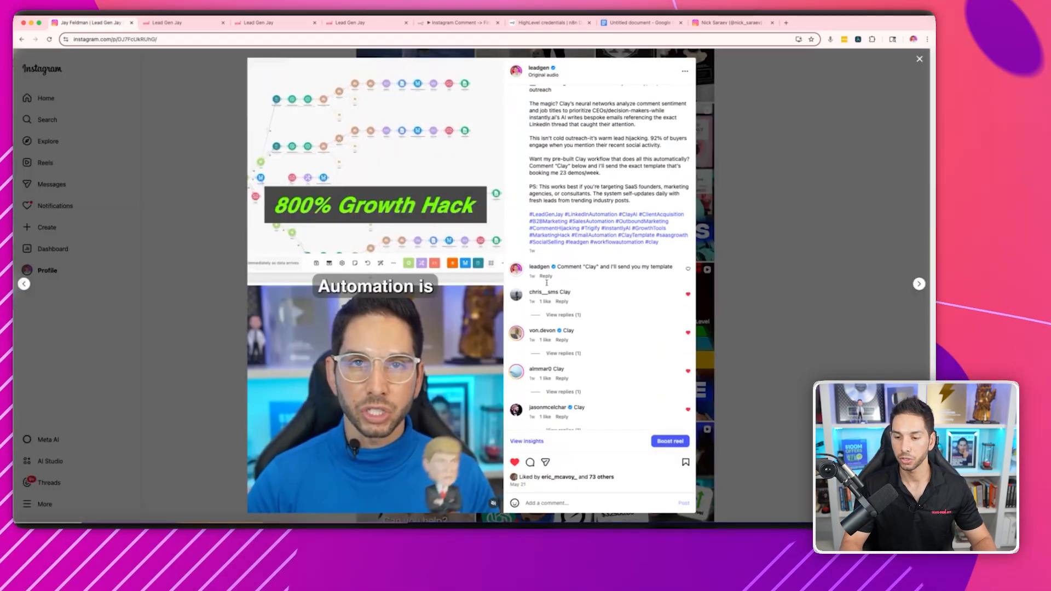
Step: Scroll through the lead-gen reel's comments of viewers replying 'Clay'
scroll("down", 3)
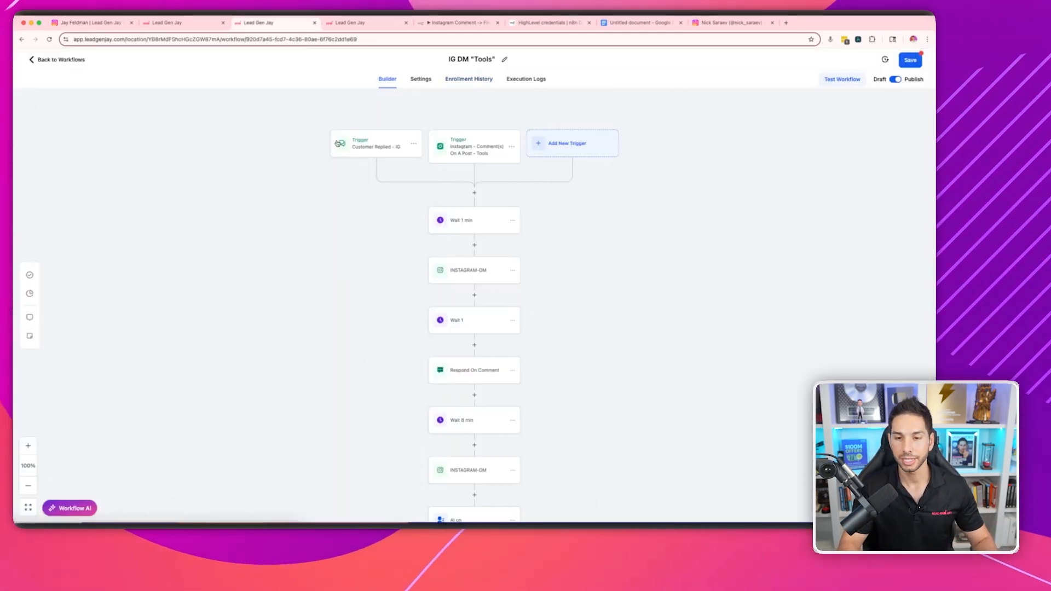
left_click(375, 143)
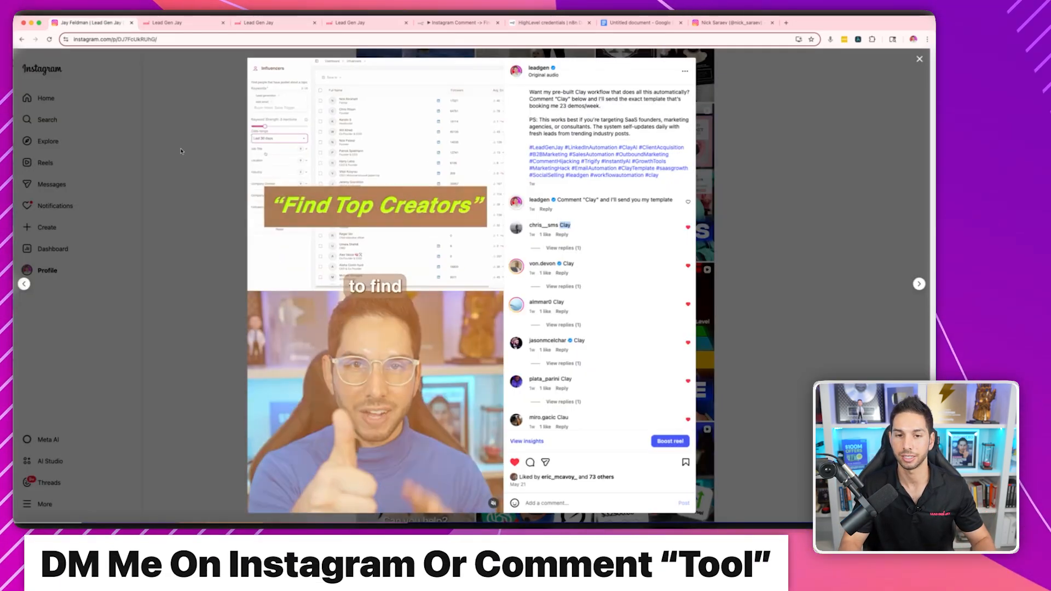
left_click(919, 59)
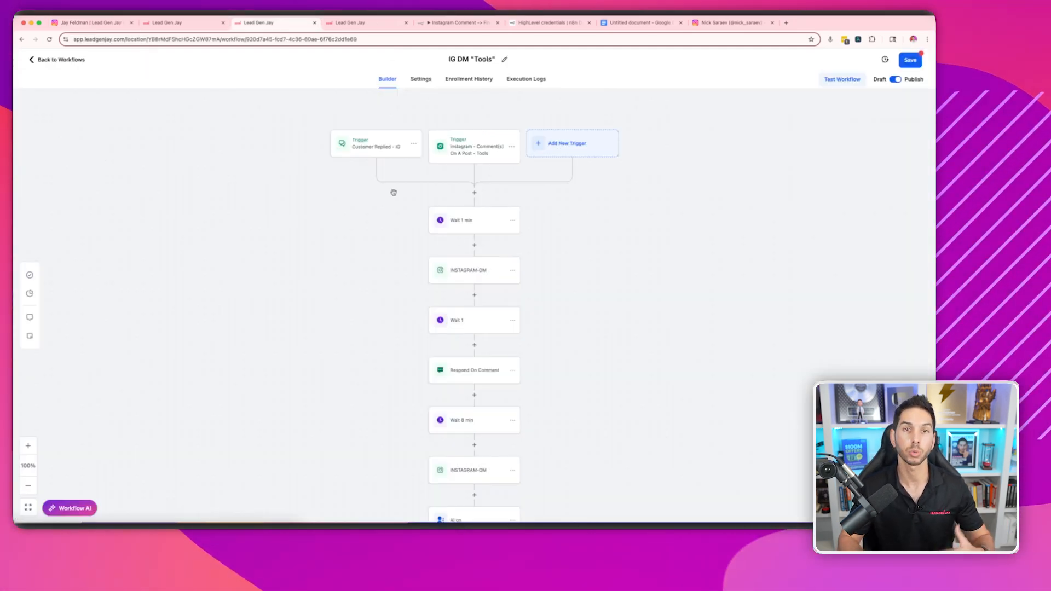
left_click(376, 142)
type("cus")
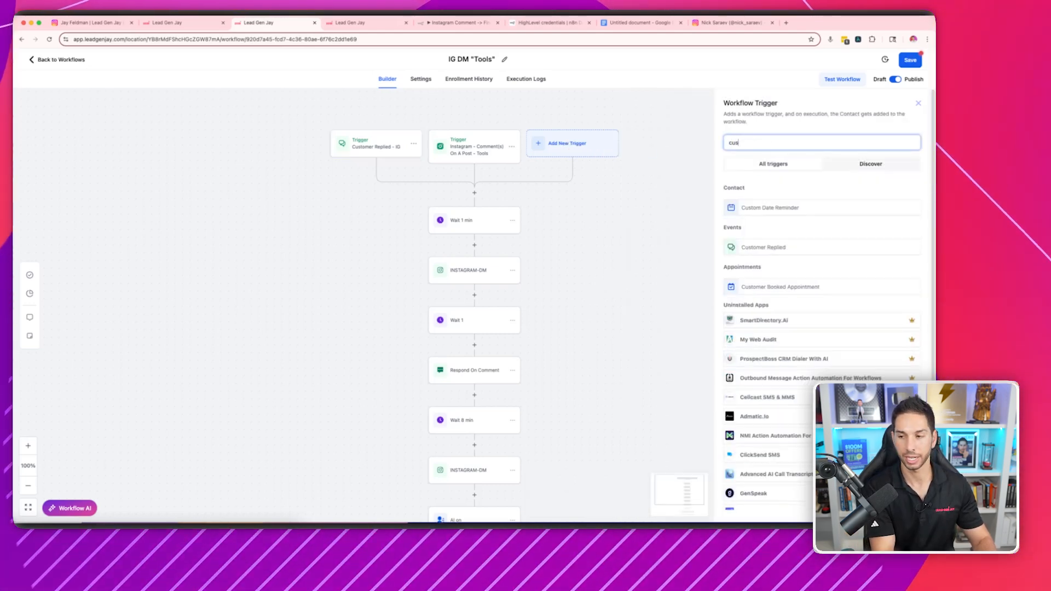
left_click(763, 247)
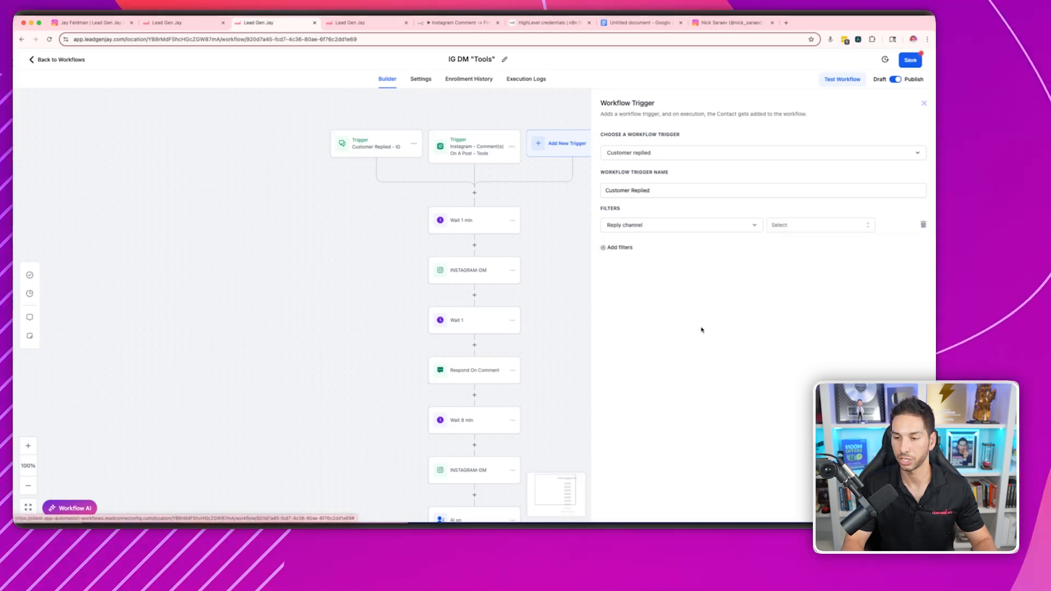
left_click(818, 224)
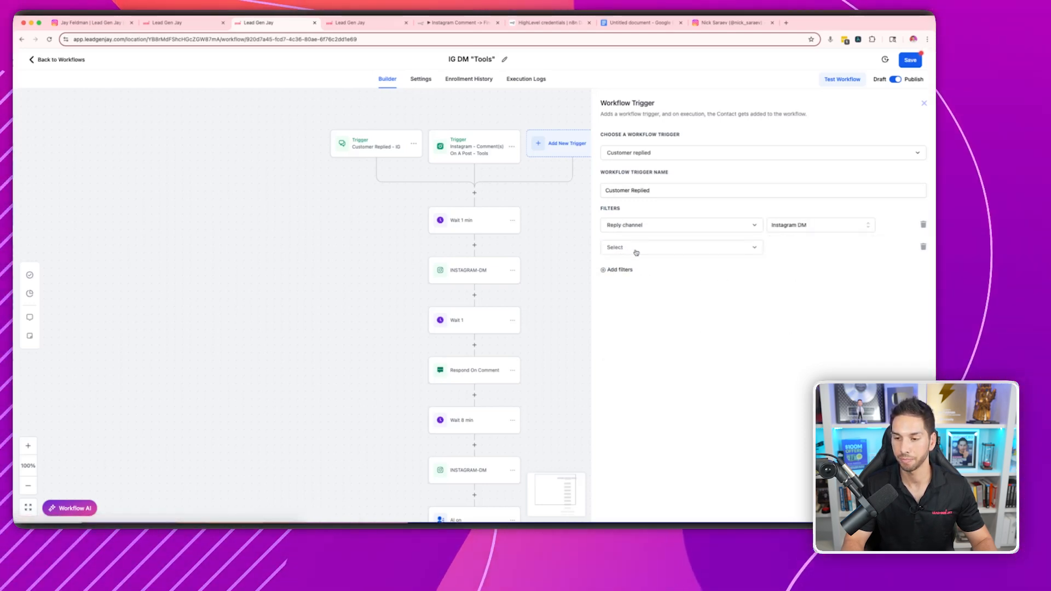
left_click(679, 247)
type("tool tools")
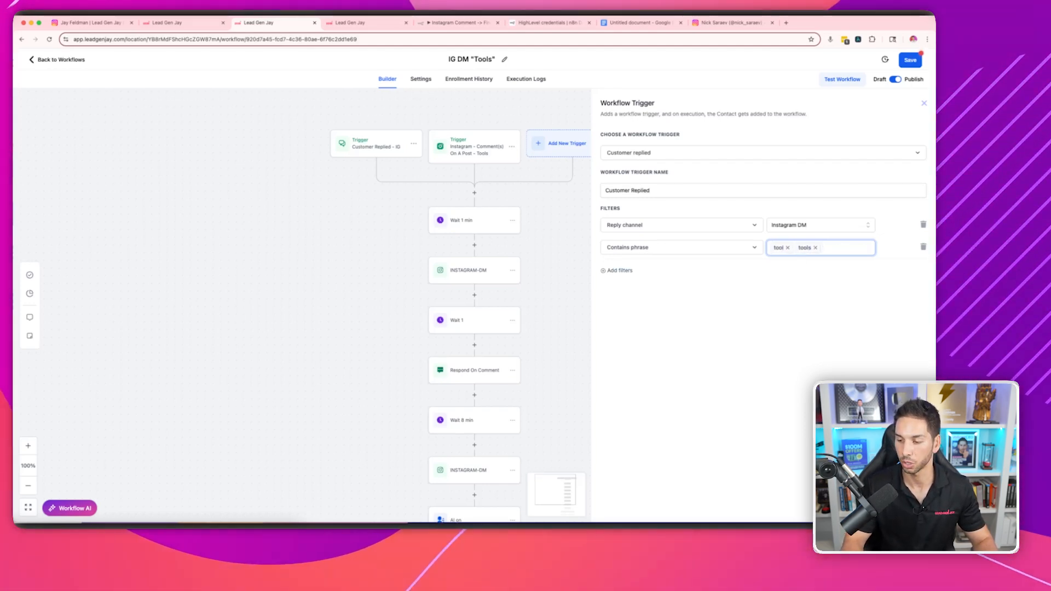
left_click(923, 102)
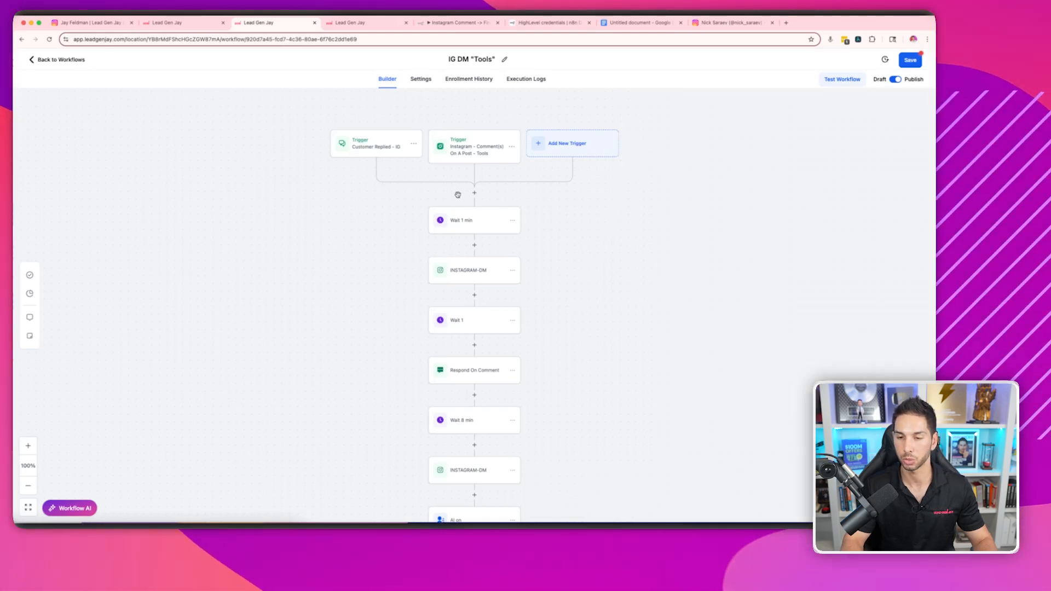
mouse_move(470, 235)
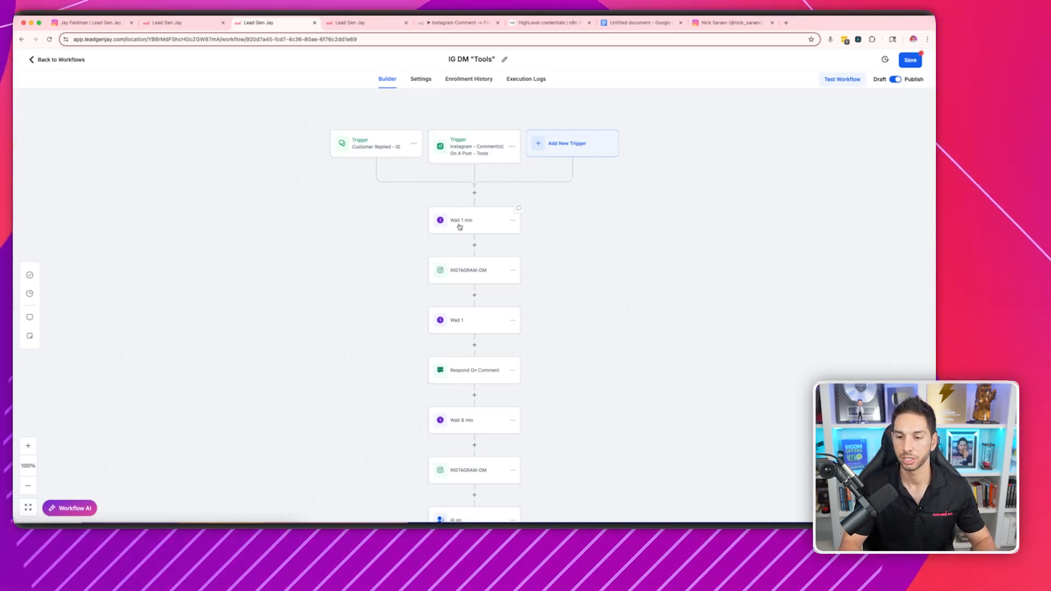
left_click(474, 270)
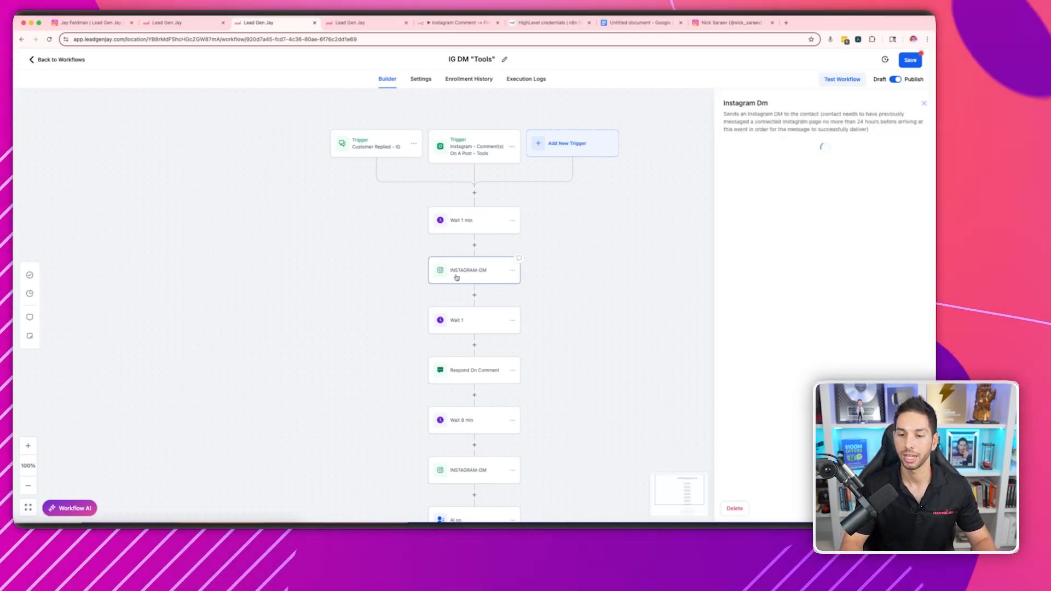
left_click(474, 270)
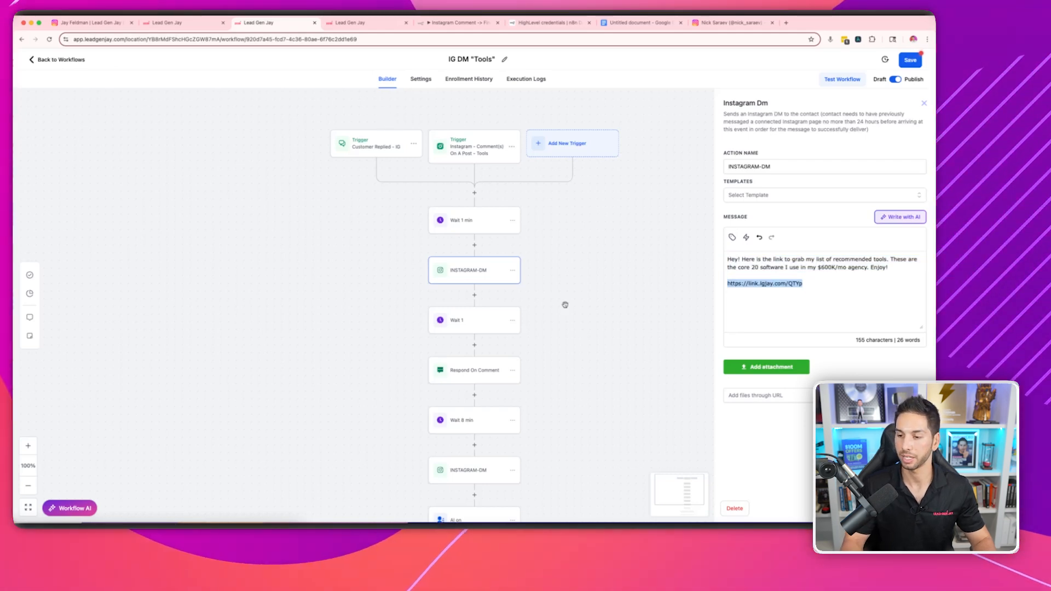
left_click(877, 22)
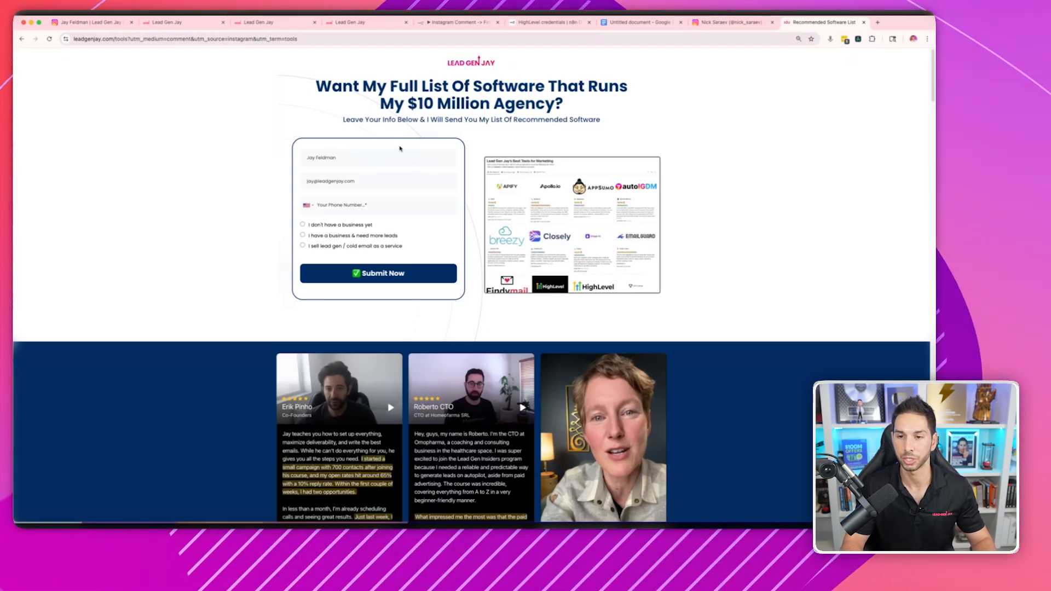
left_click(268, 22)
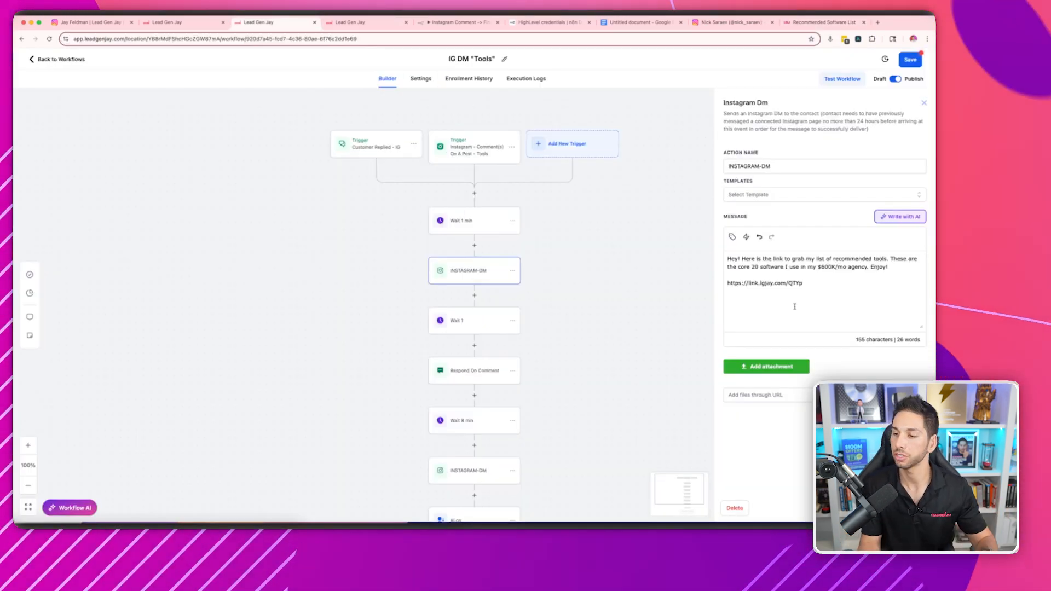
double_click(764, 283)
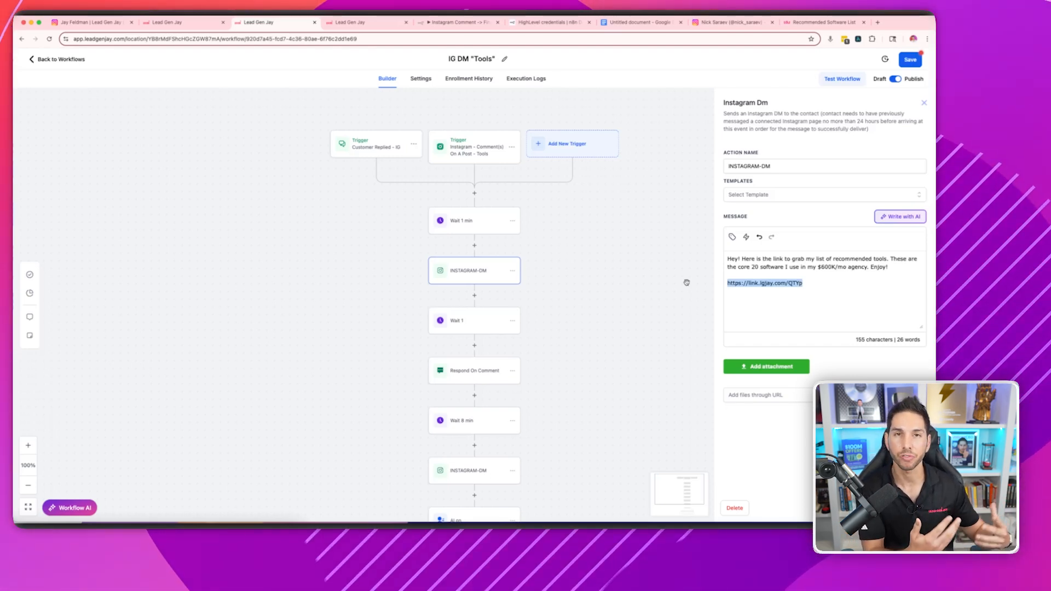
left_click(923, 102)
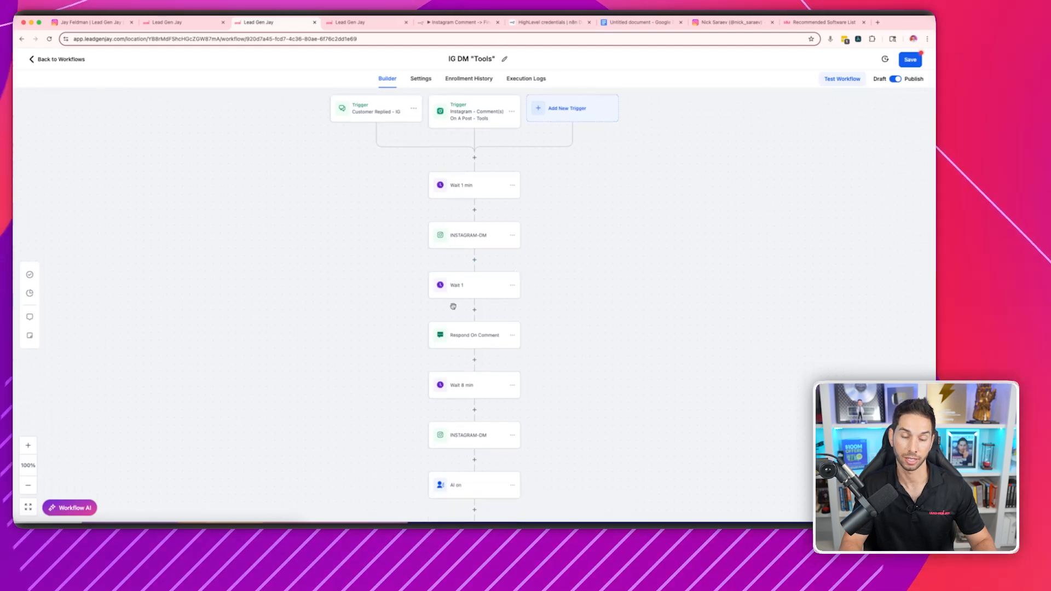
Step: Inspect the Respond On Comment step's five randomized replies and comment-liking setting
left_click(474, 335)
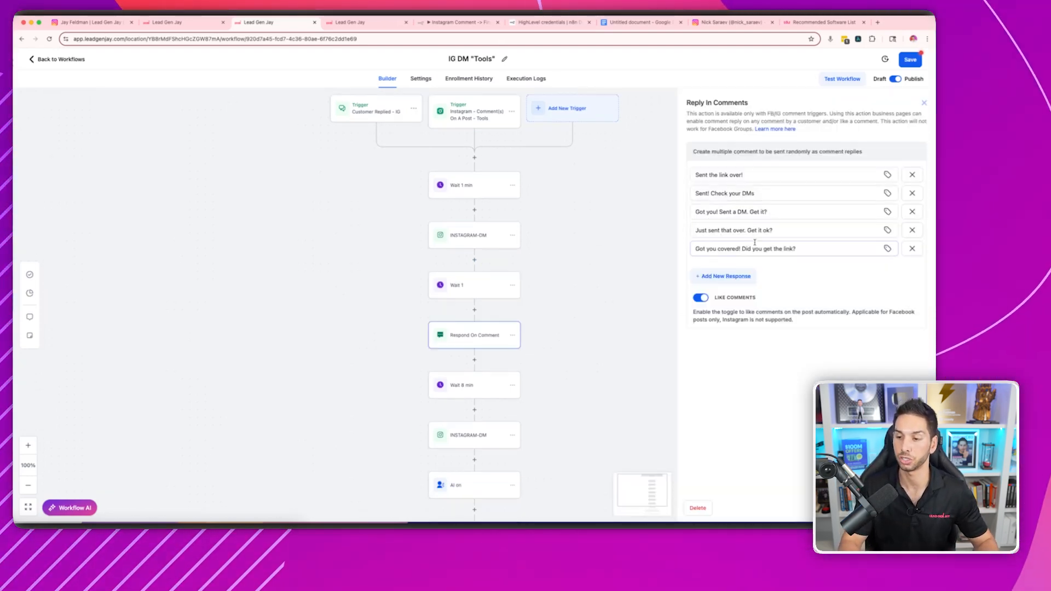
left_click(794, 248)
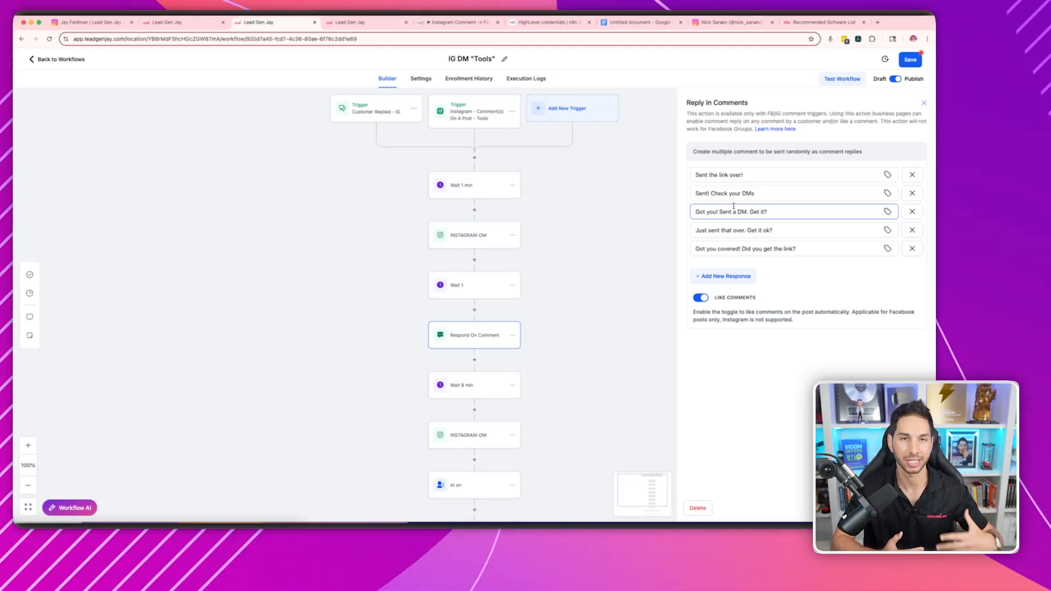
Step: Review the follow-up DM asking whether the link arrived, then go back to the workflows
scroll("down", 3)
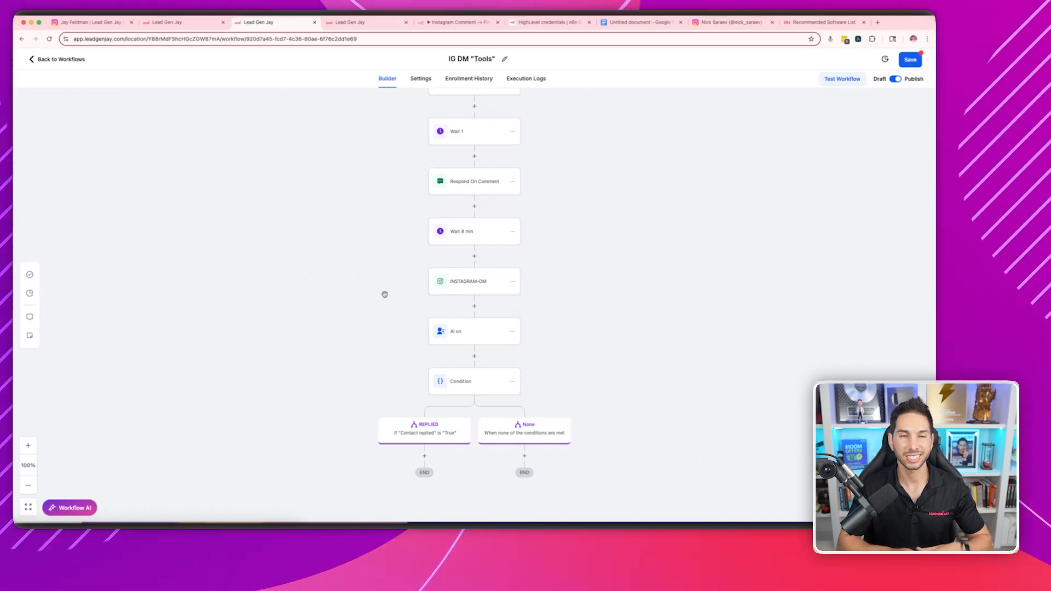
mouse_move(427, 236)
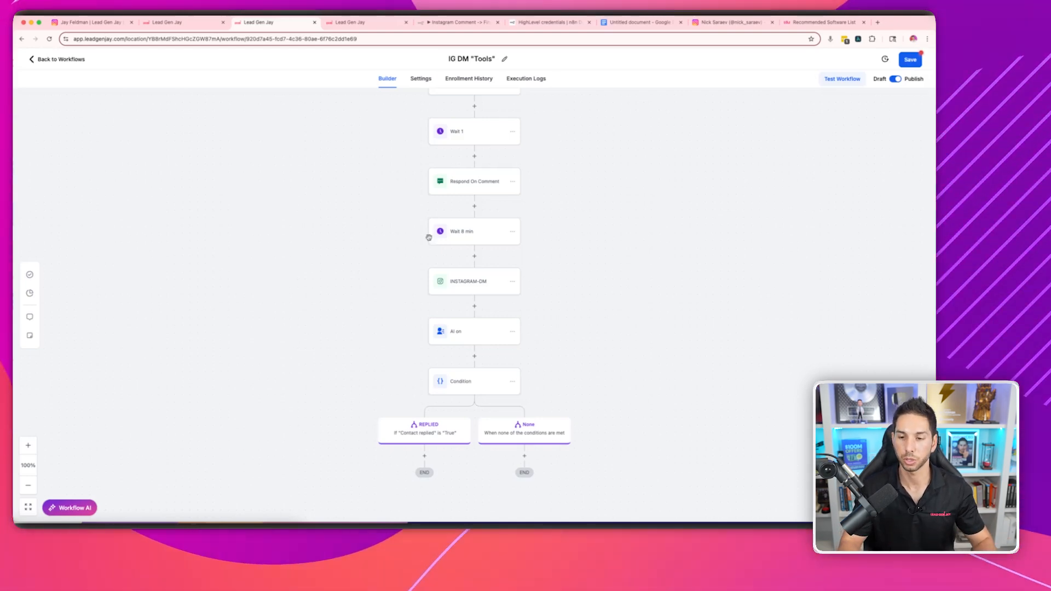
left_click(475, 281)
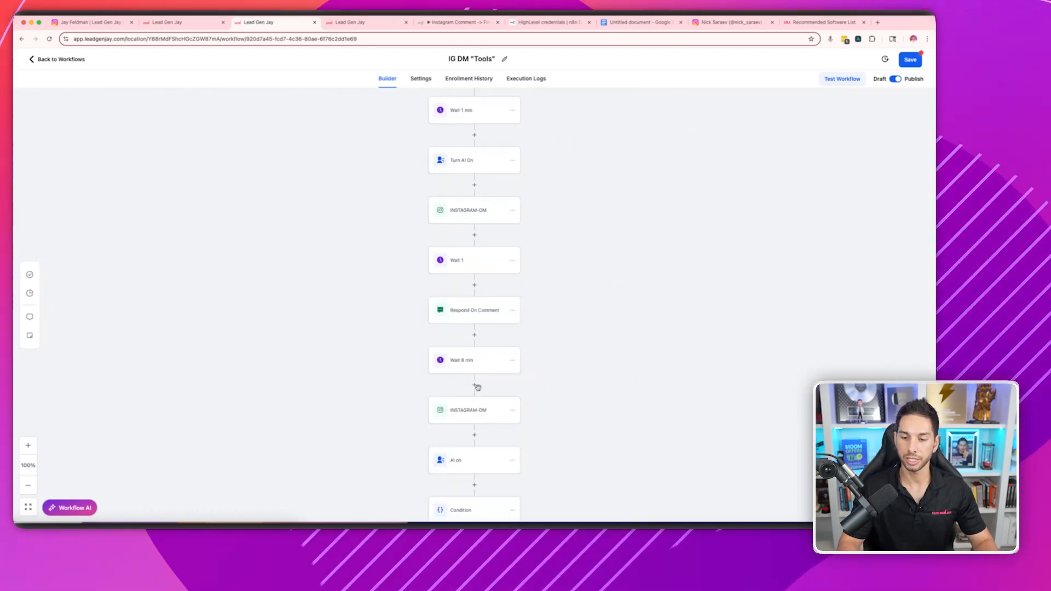
left_click(474, 409)
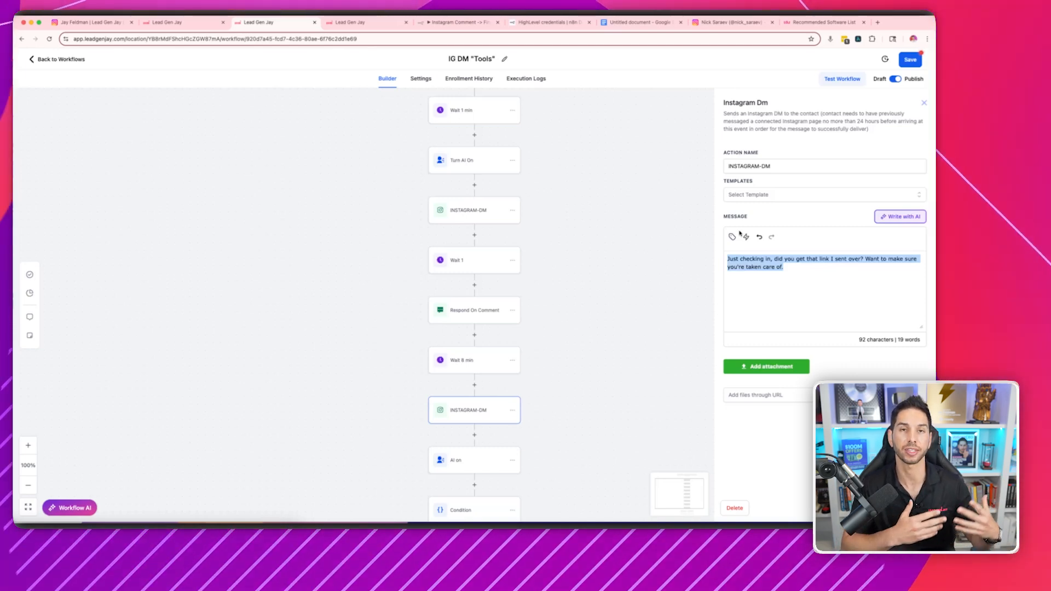
left_click(60, 59)
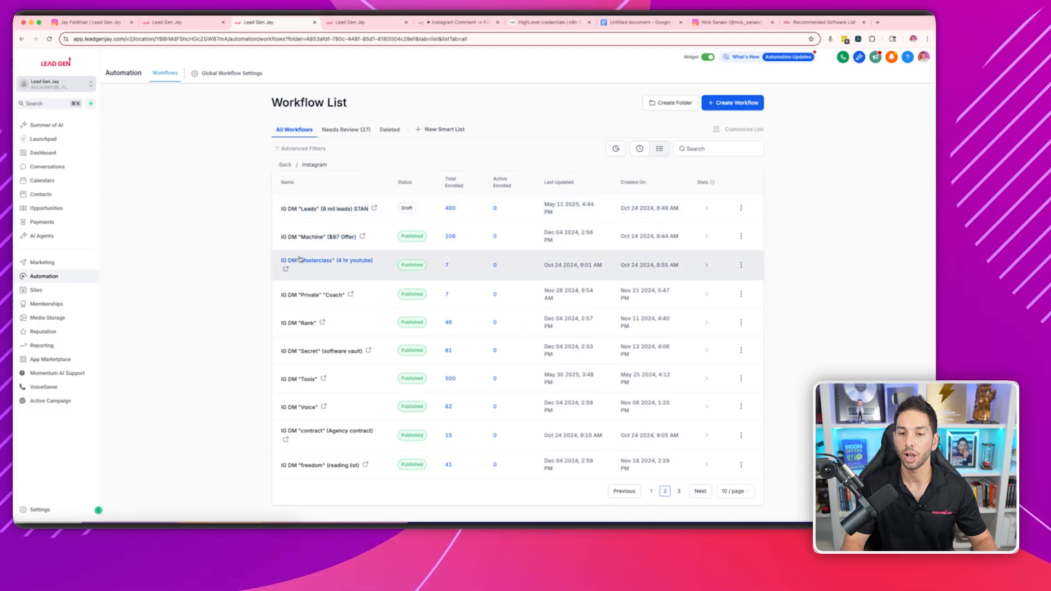
Step: Duplicate the Masterclass workflow as IG DM "GHL IG Workflow" and open its comment trigger
left_click(741, 265)
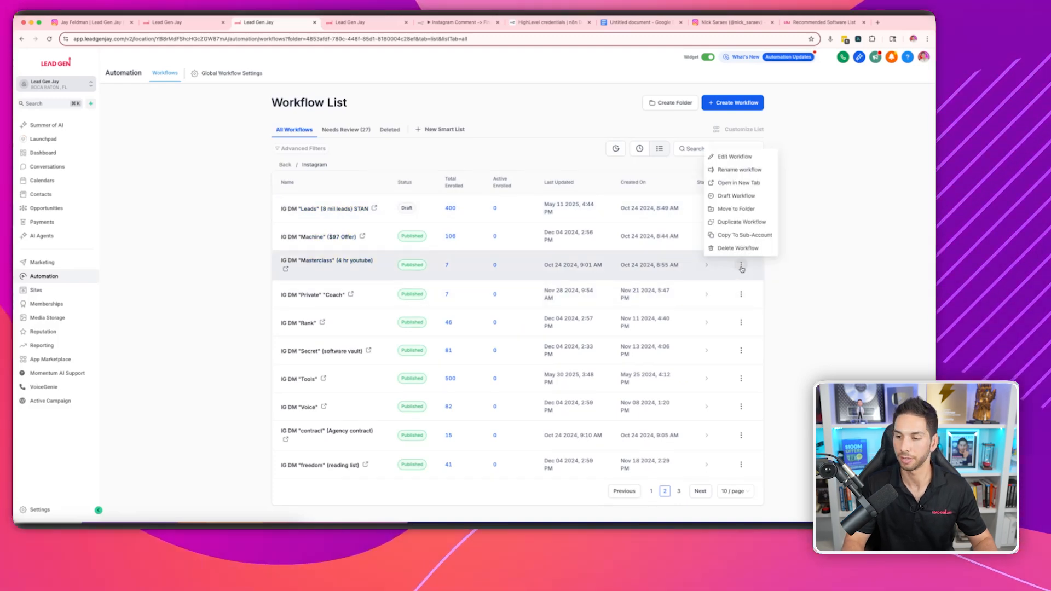
left_click(741, 222)
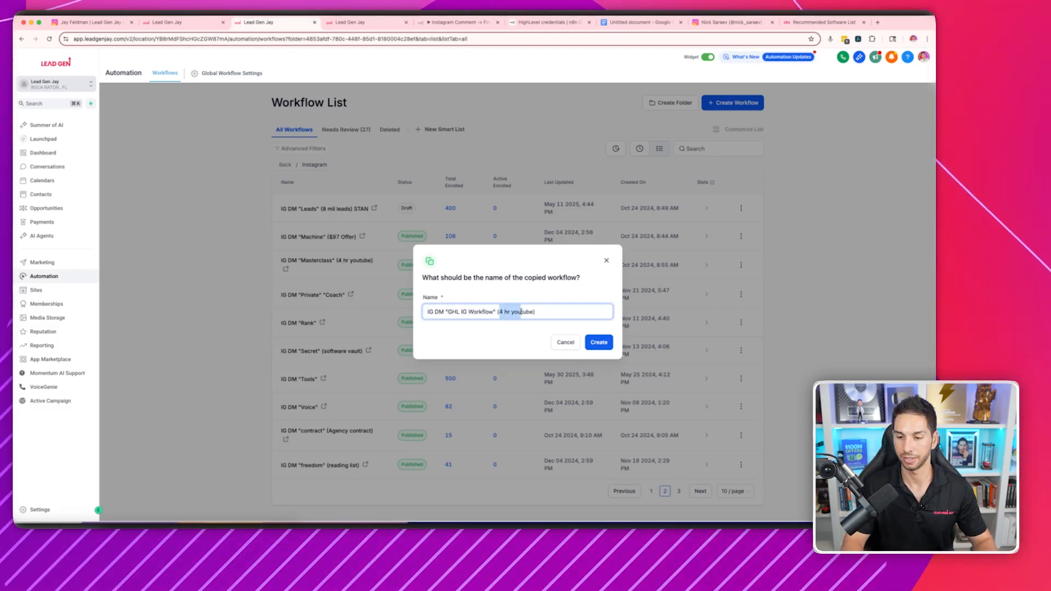
type("(GH)")
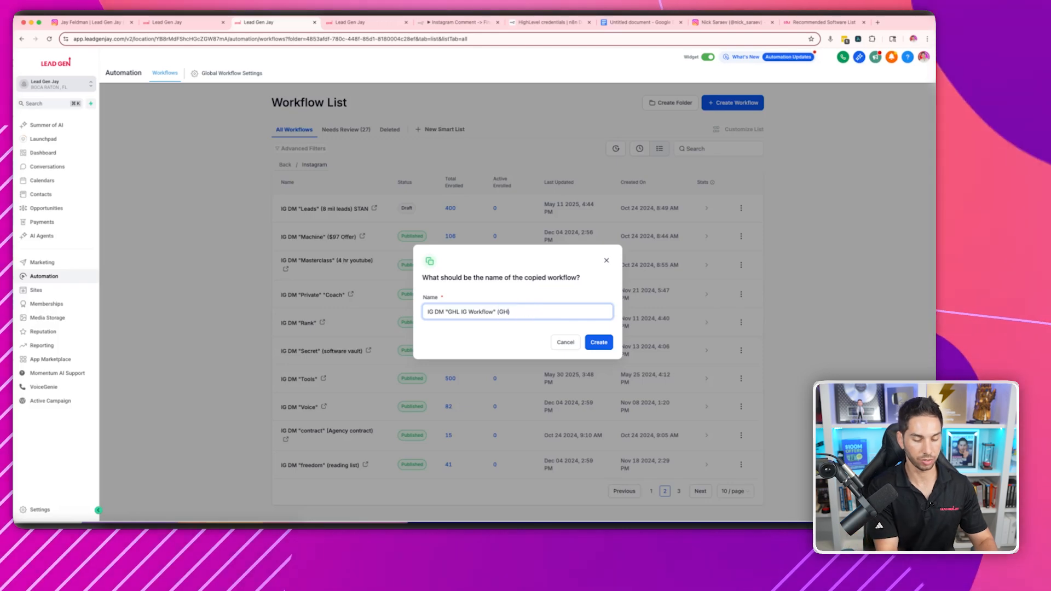
left_click(597, 342)
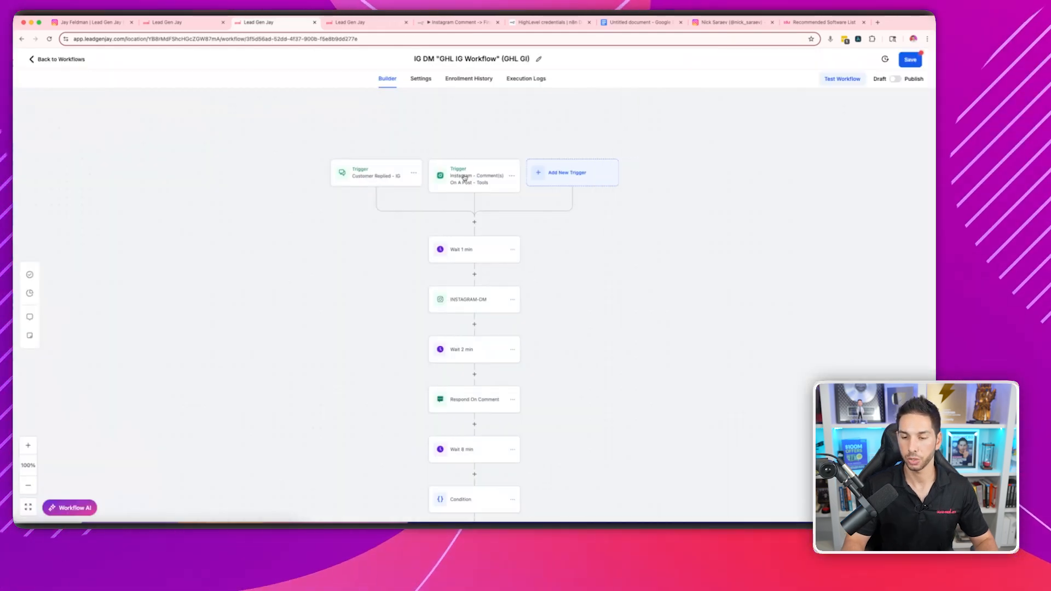
left_click(474, 299)
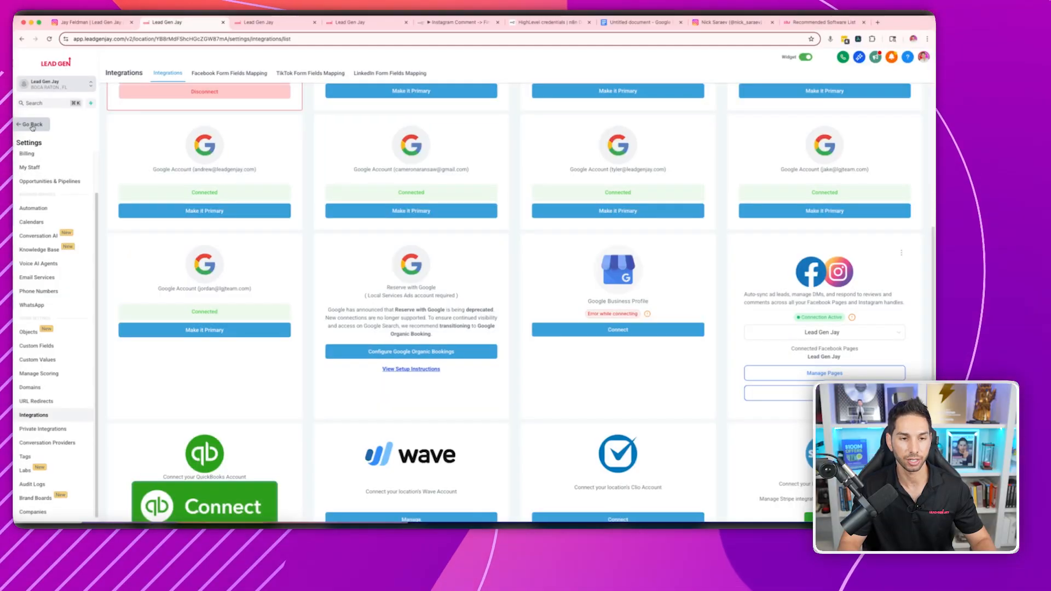
Step: Leave settings and filter Conversations to inbound Instagram messages
left_click(47, 166)
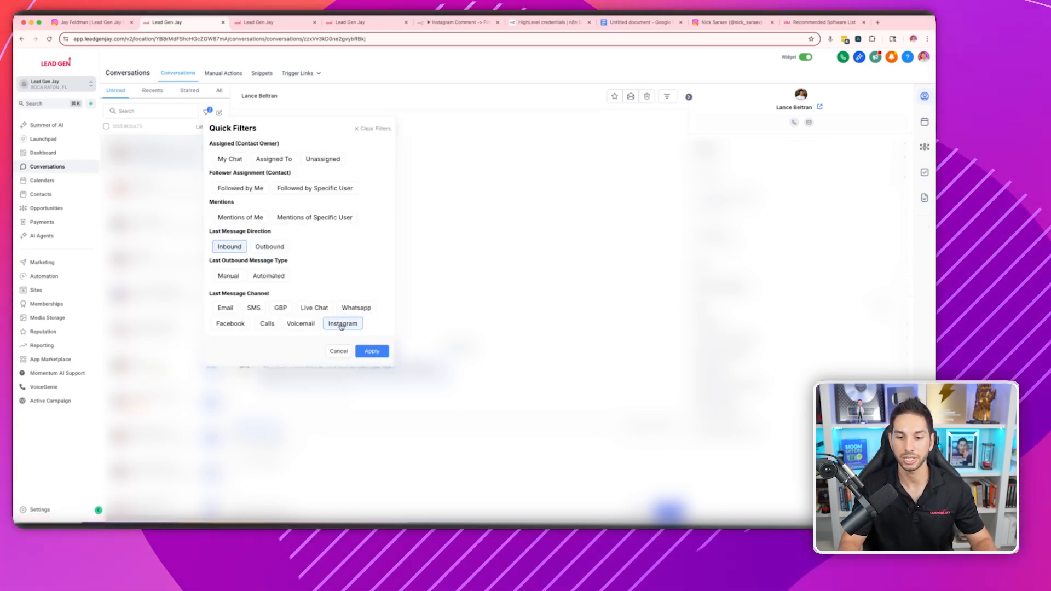
left_click(371, 350)
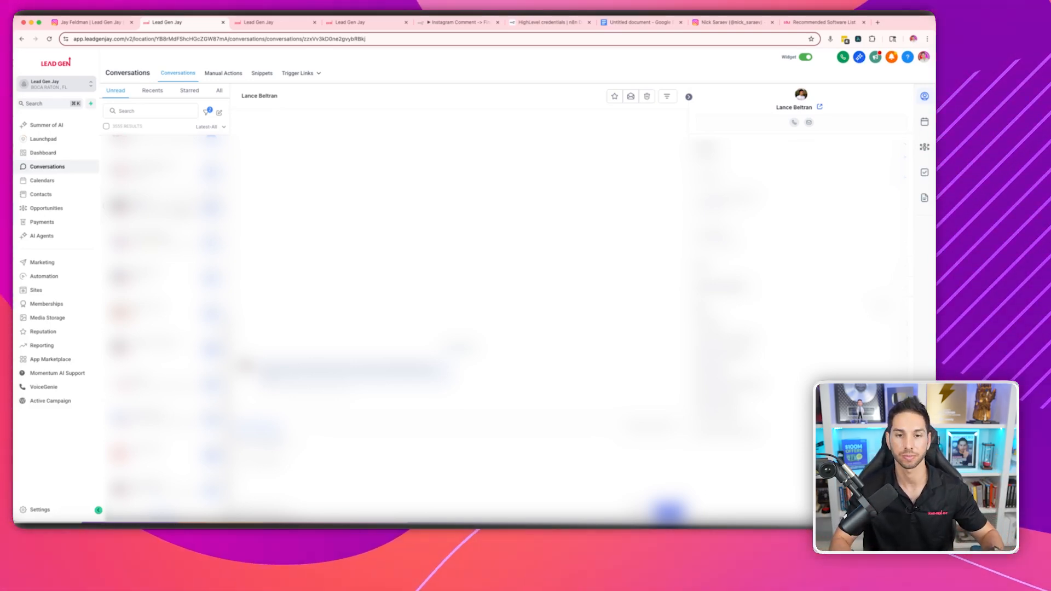
left_click(290, 510)
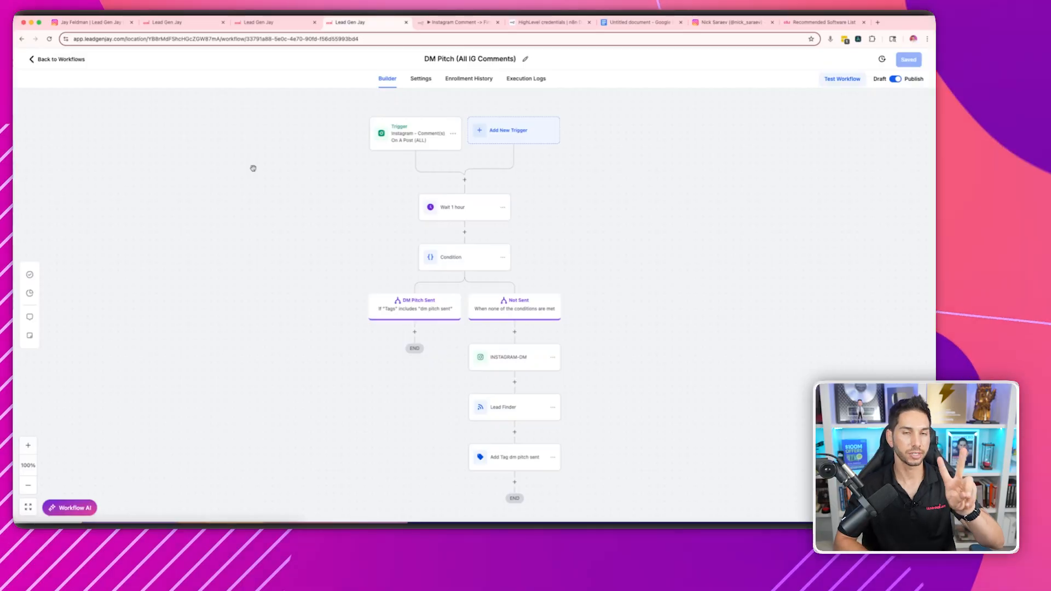
mouse_move(387, 77)
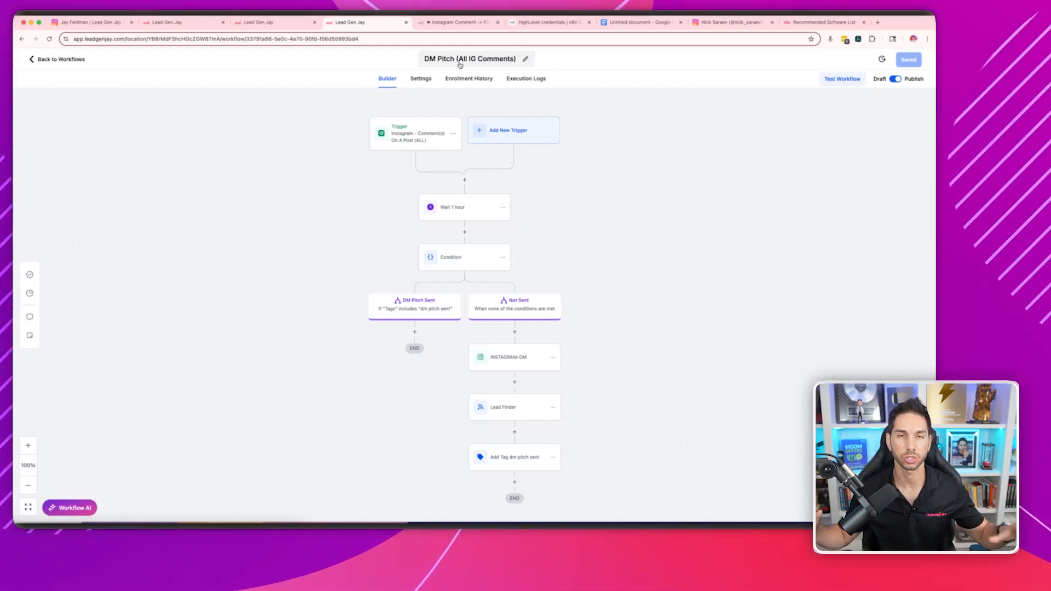
Step: Show the Instagram comment trigger's settings, filtered to the Lead Gen Jay page and published posts
left_click(415, 133)
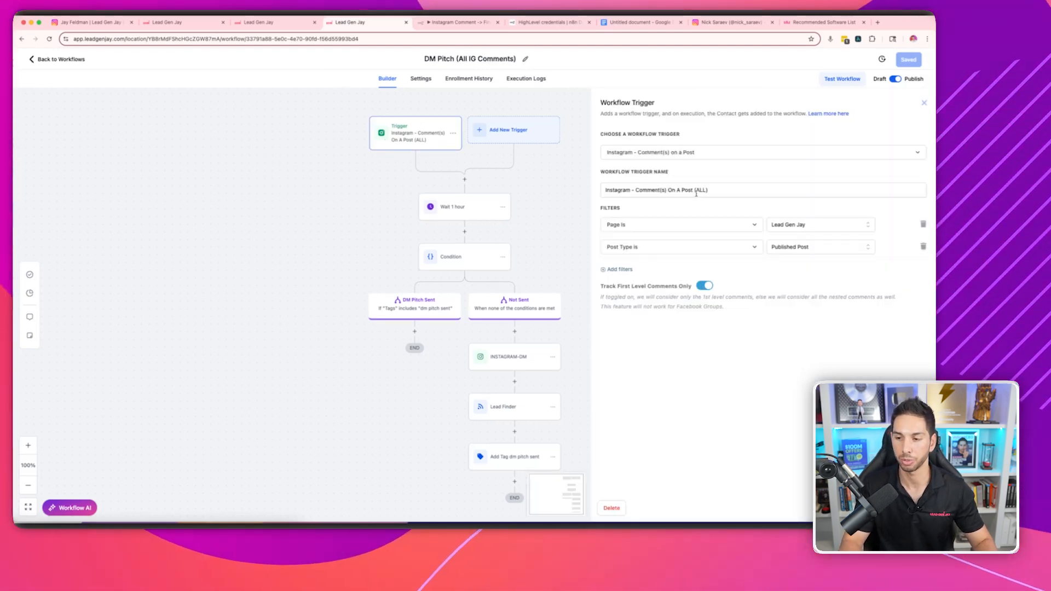
Step: Add and then delete a Contains Phrase filter on the comment trigger, and glance at workflow settings
left_click(762, 190)
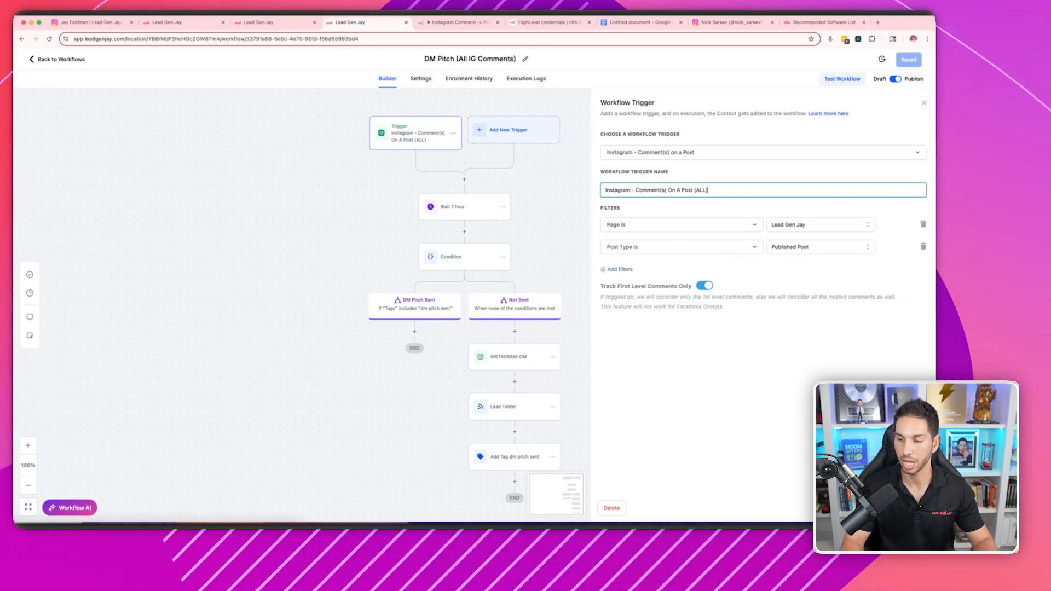
mouse_move(648, 234)
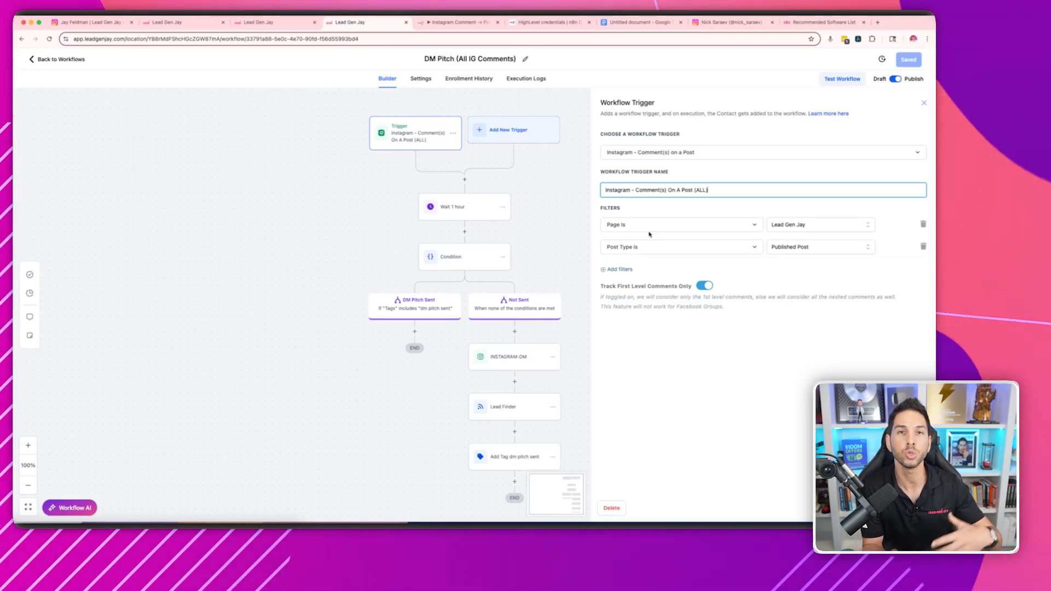
left_click(615, 269)
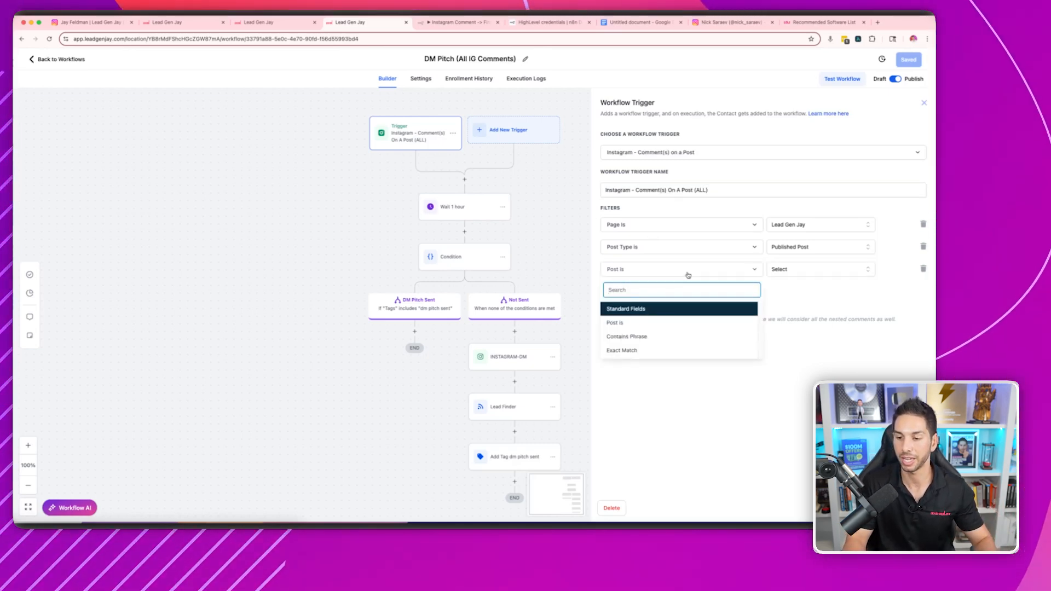
left_click(627, 335)
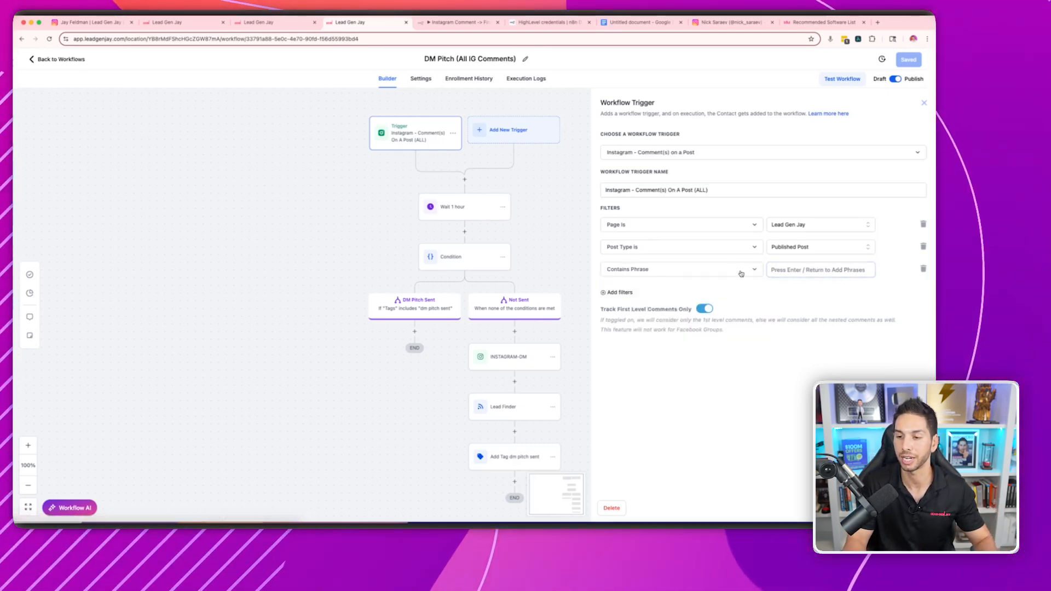
left_click(924, 268)
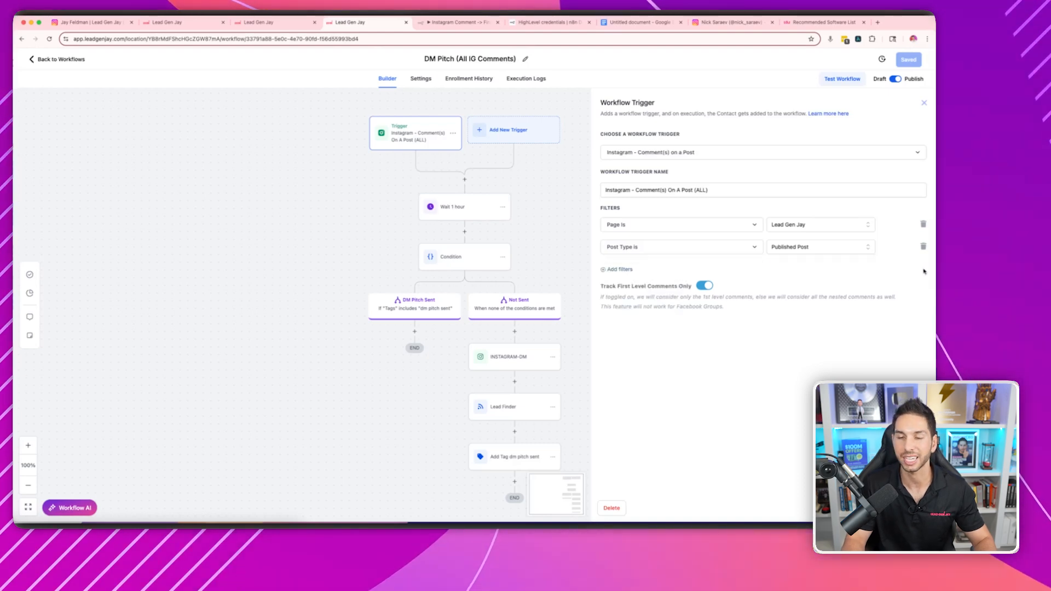
left_click(448, 78)
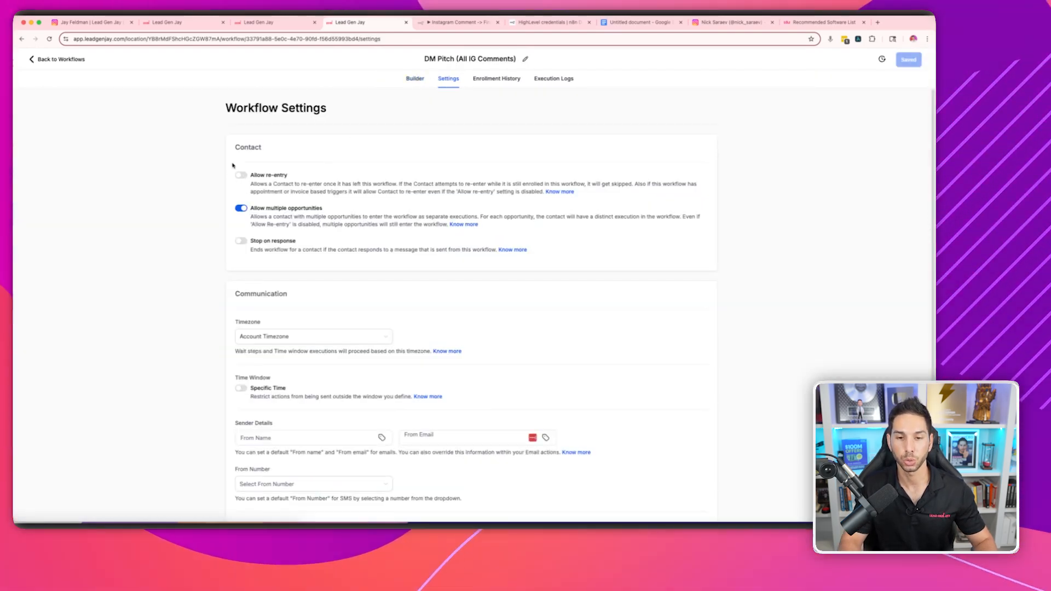
left_click(388, 78)
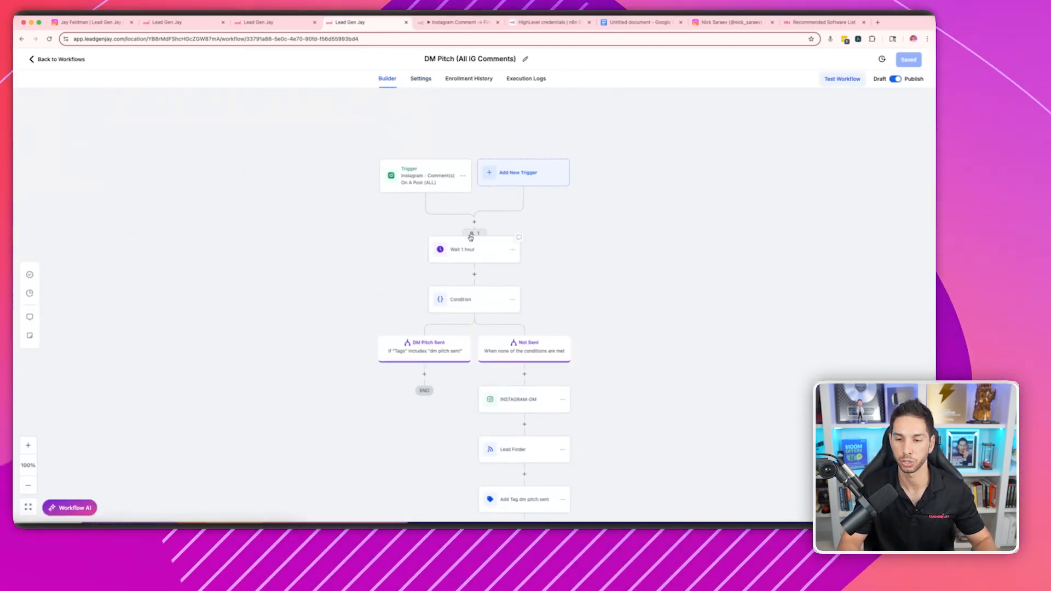
Step: Find the one contact waiting in the Wait 1 hour step and open their record
left_click(474, 234)
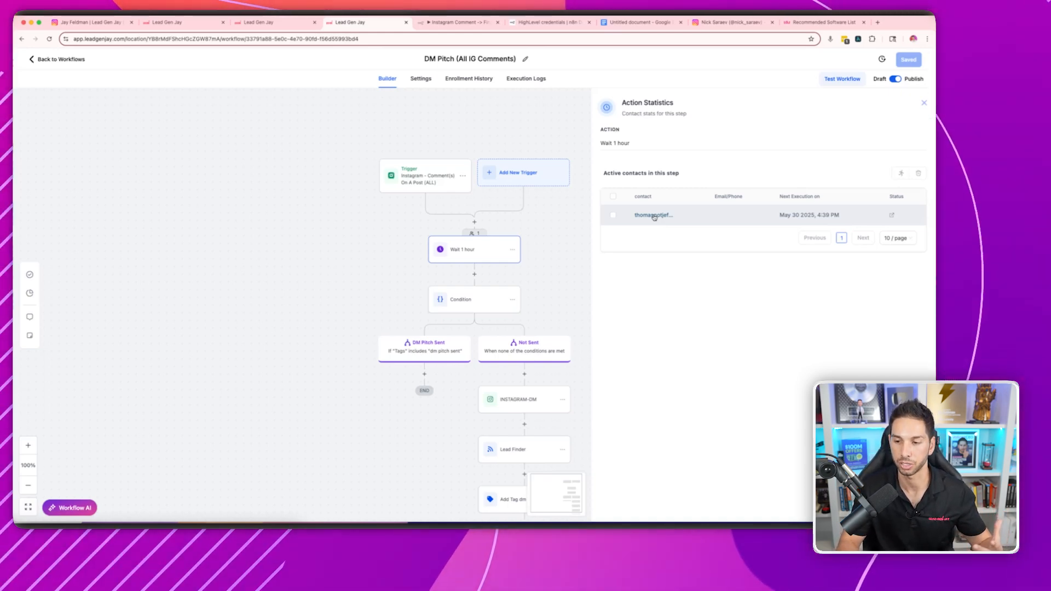
left_click(652, 215)
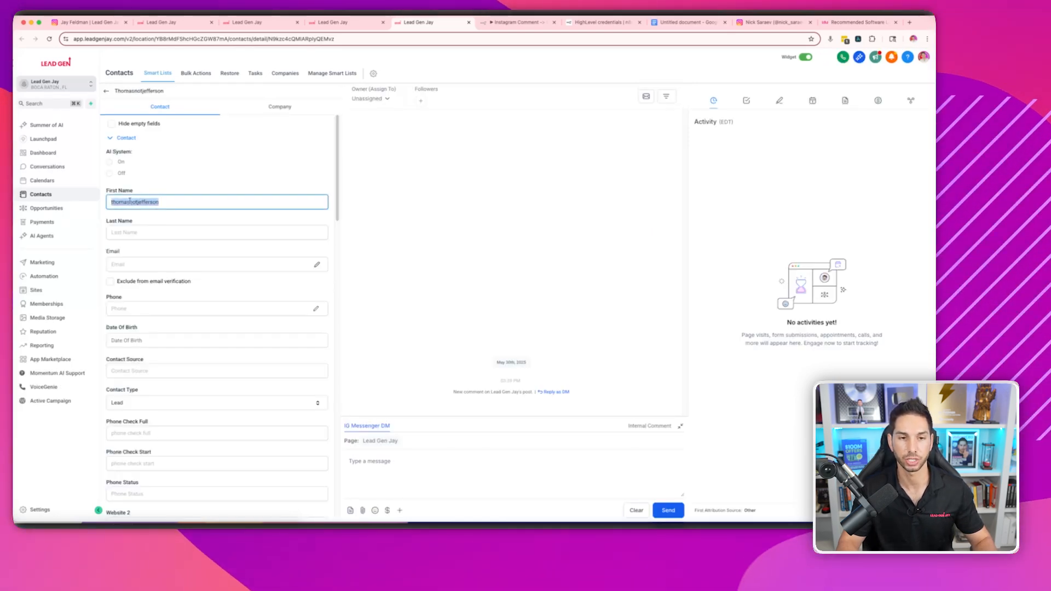
Step: View the contact's Instagram profile and expand its full business-advisor bio
left_click(771, 22)
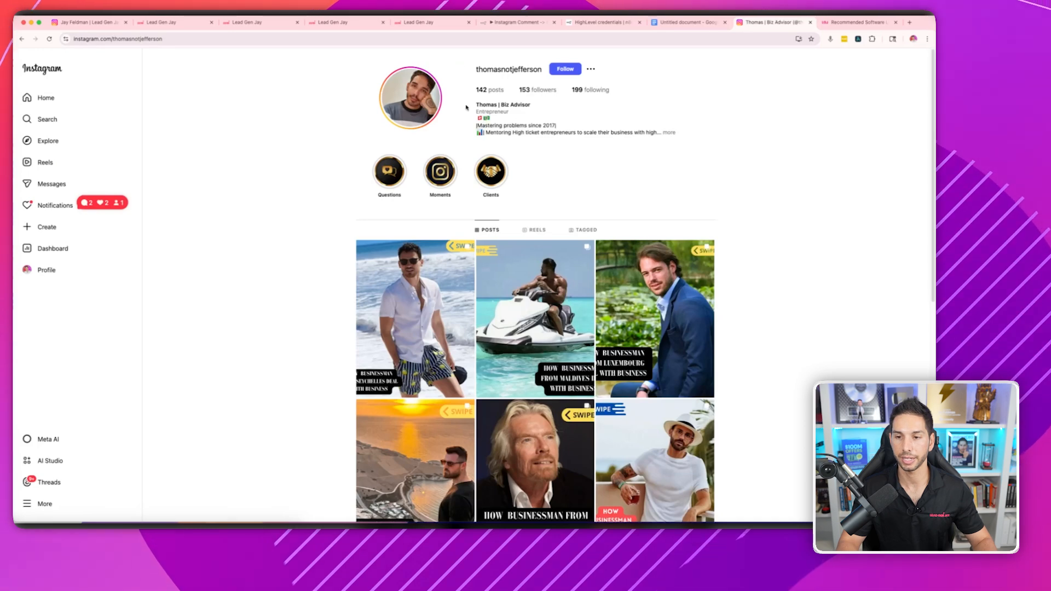
double_click(502, 104)
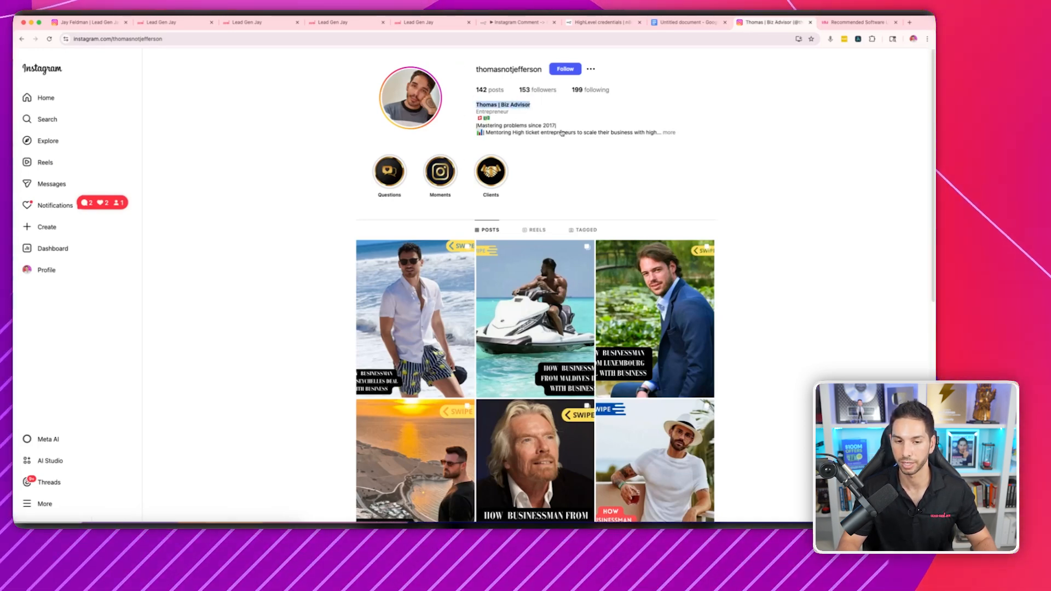
left_click(669, 132)
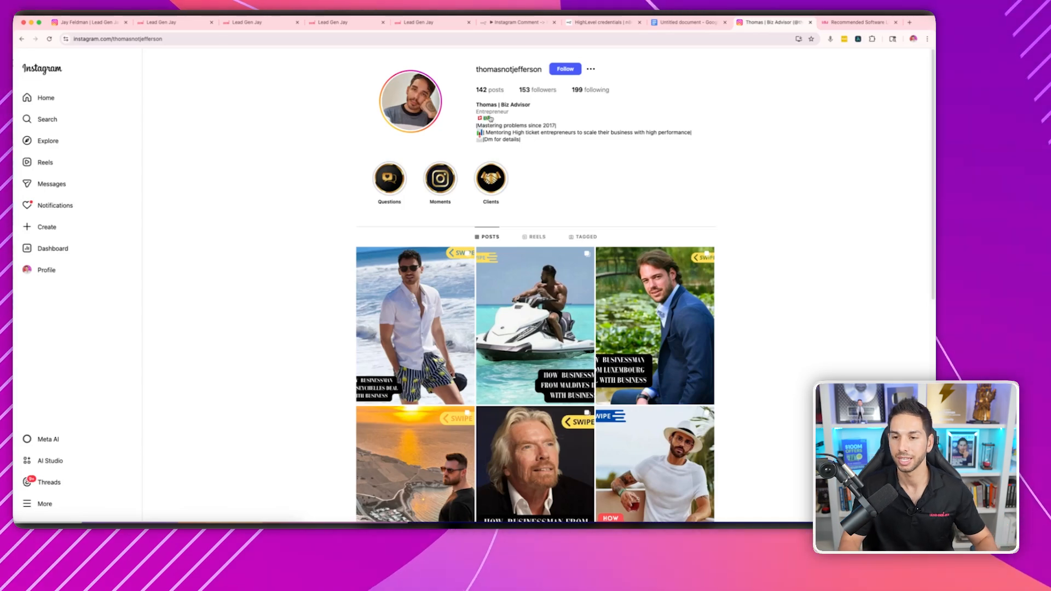
mouse_move(471, 56)
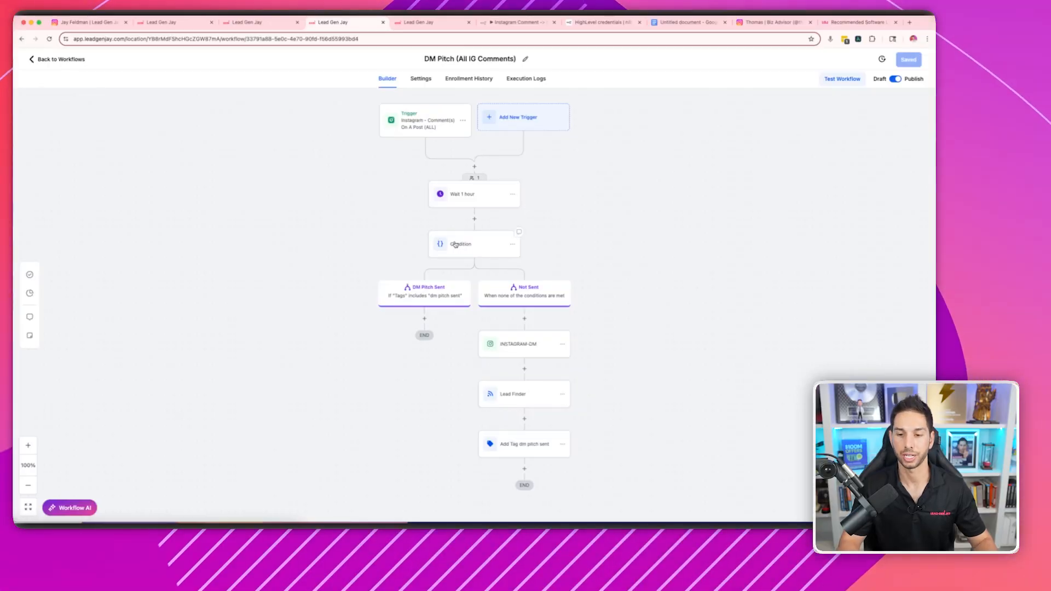
Step: Review the 'dm pitch sent' tag condition and the workflow settings, then return to Builder
left_click(474, 243)
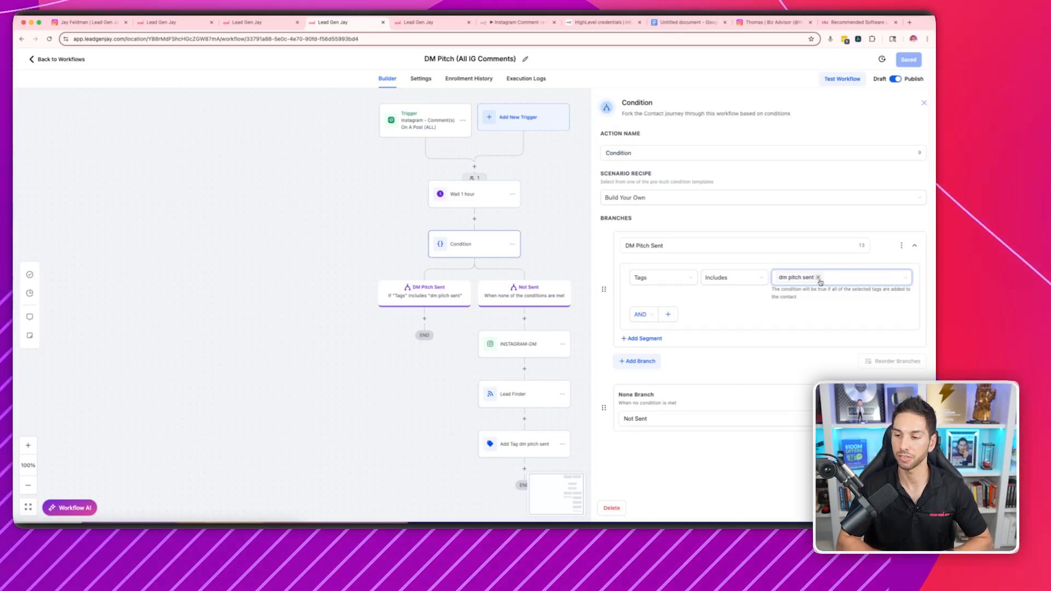
left_click(924, 102)
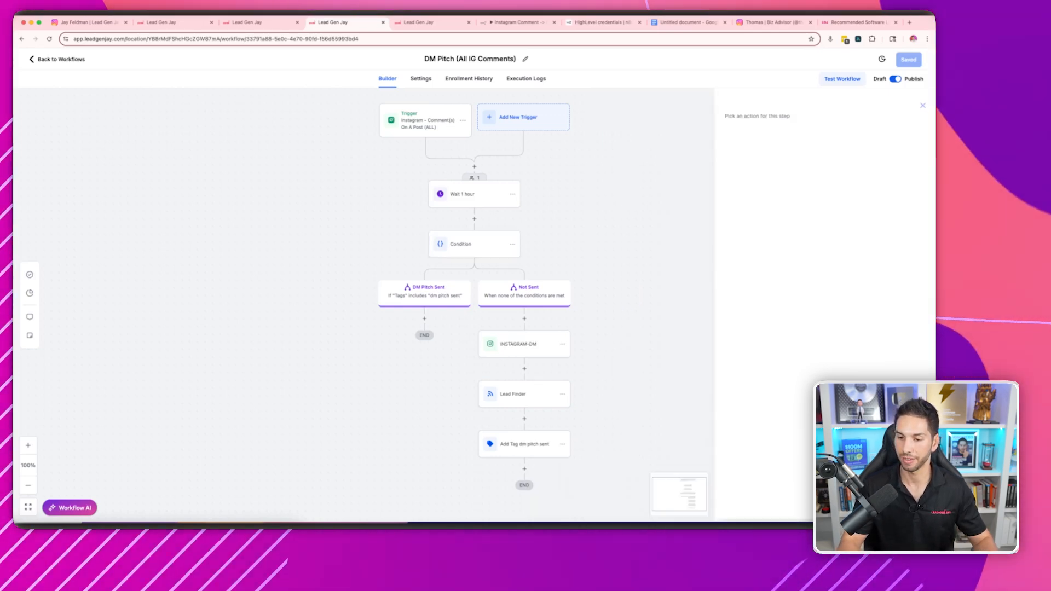
left_click(923, 105)
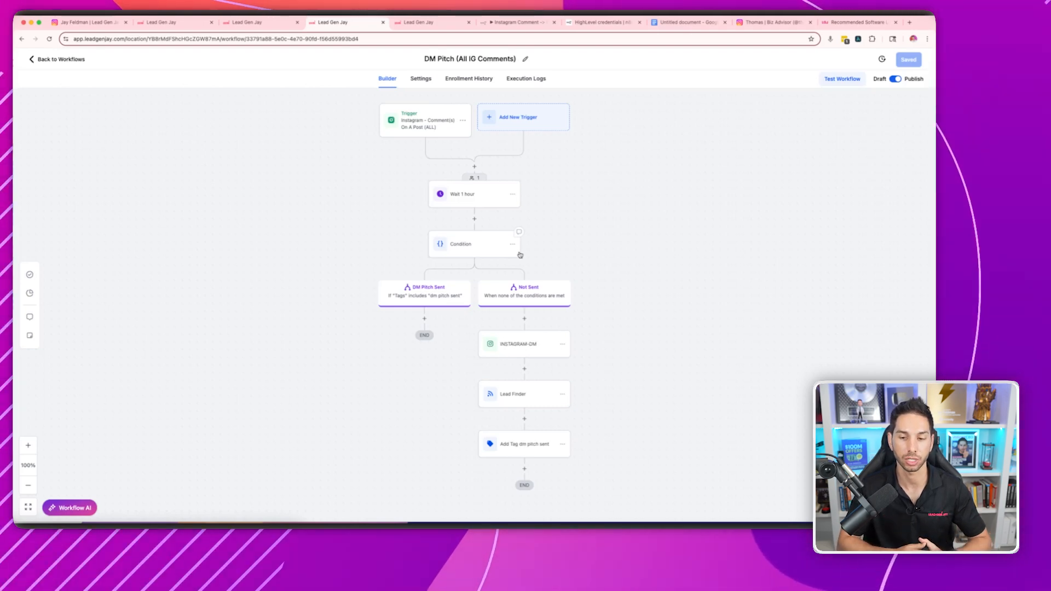
mouse_move(414, 317)
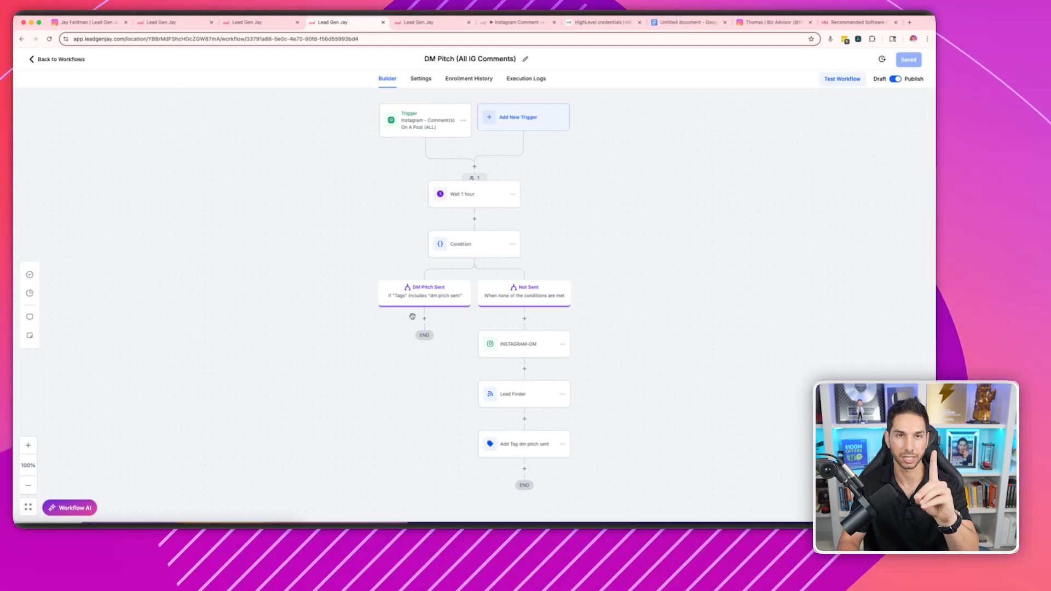
left_click(421, 78)
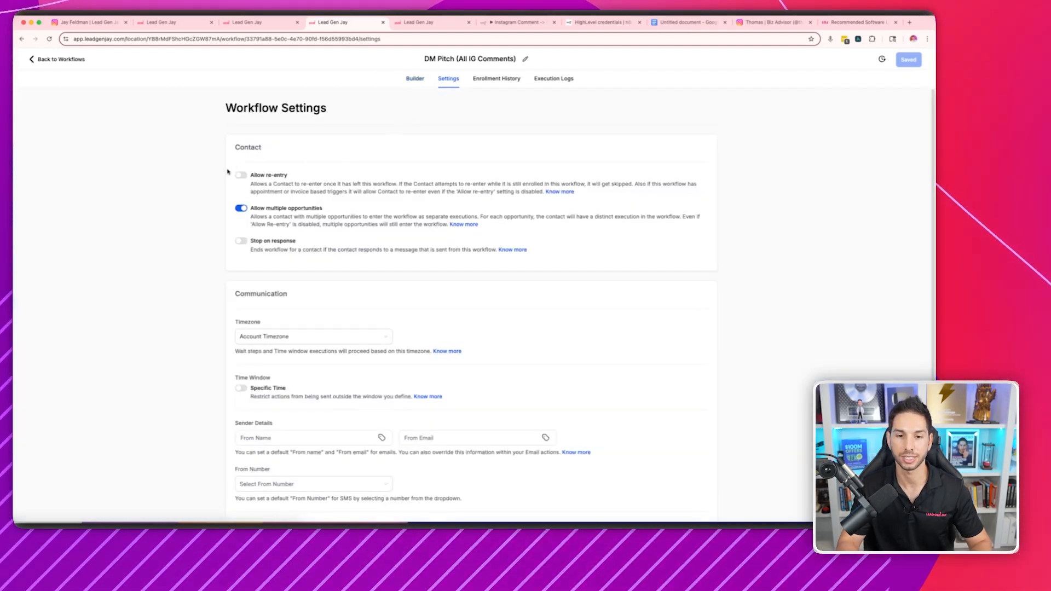
left_click(387, 78)
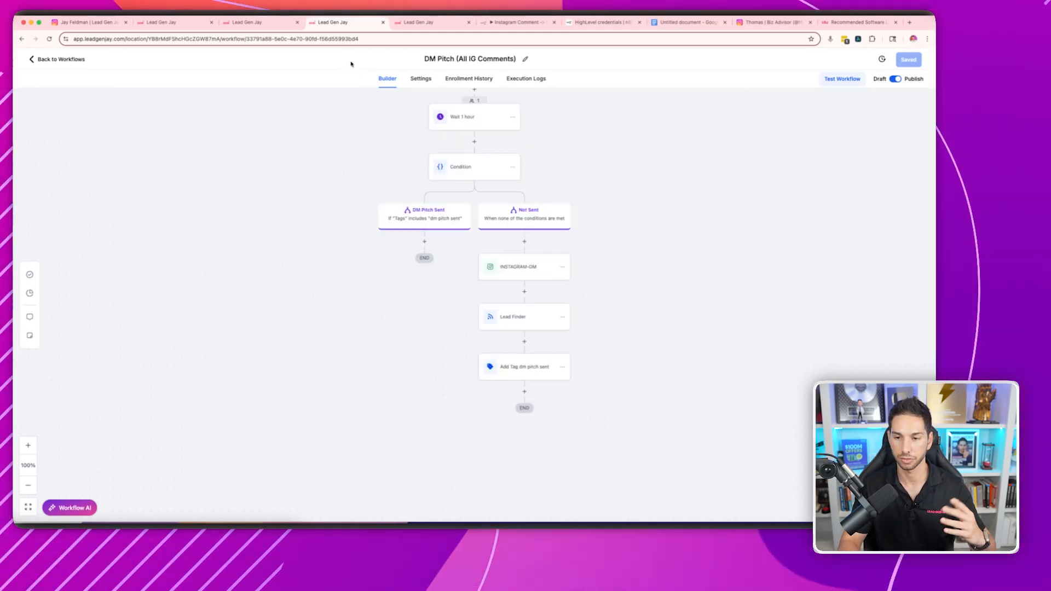
Step: Inspect the business-question DM, Lead Finder webhook and 'dm pitch sent' tag steps
left_click(524, 266)
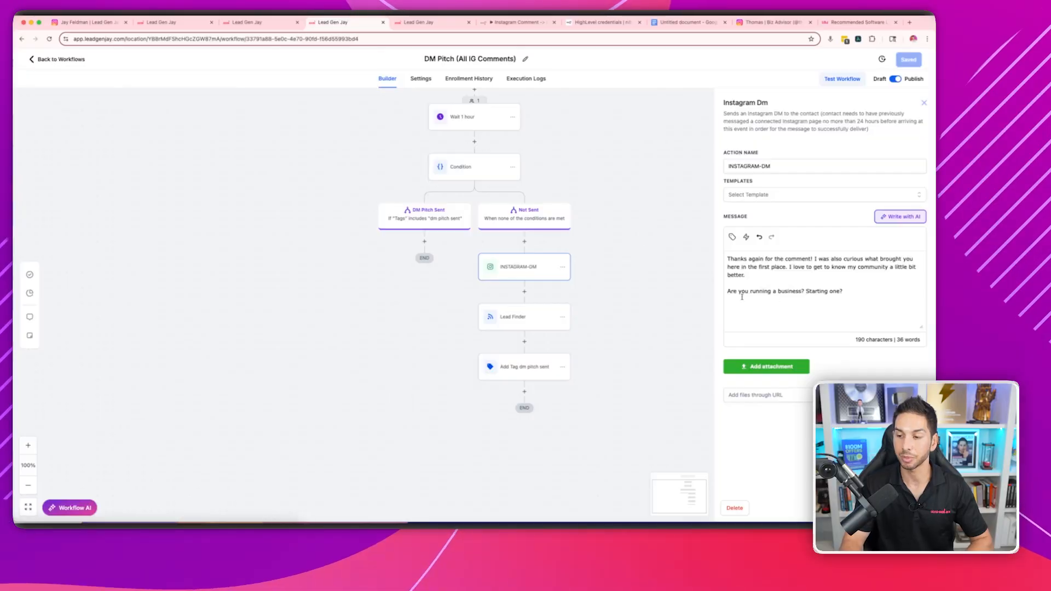
double_click(784, 291)
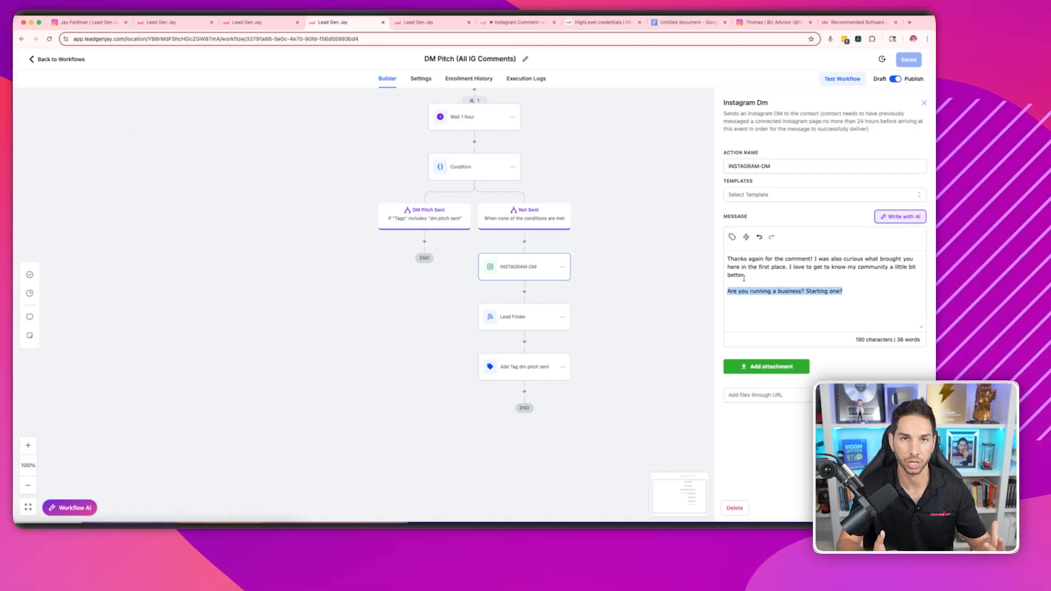
scroll("down", 3)
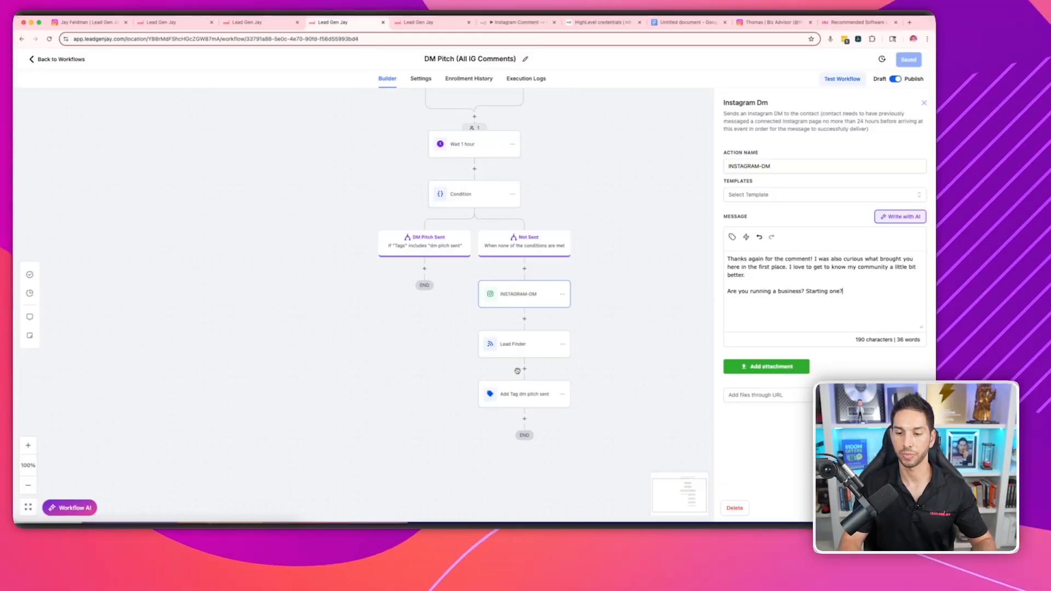
left_click(524, 344)
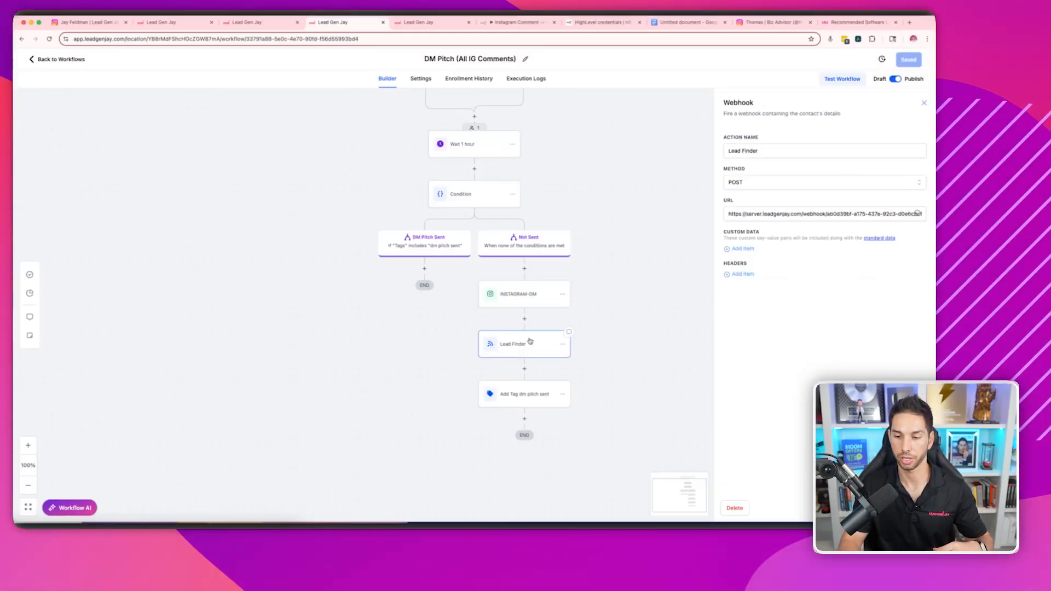
left_click(523, 394)
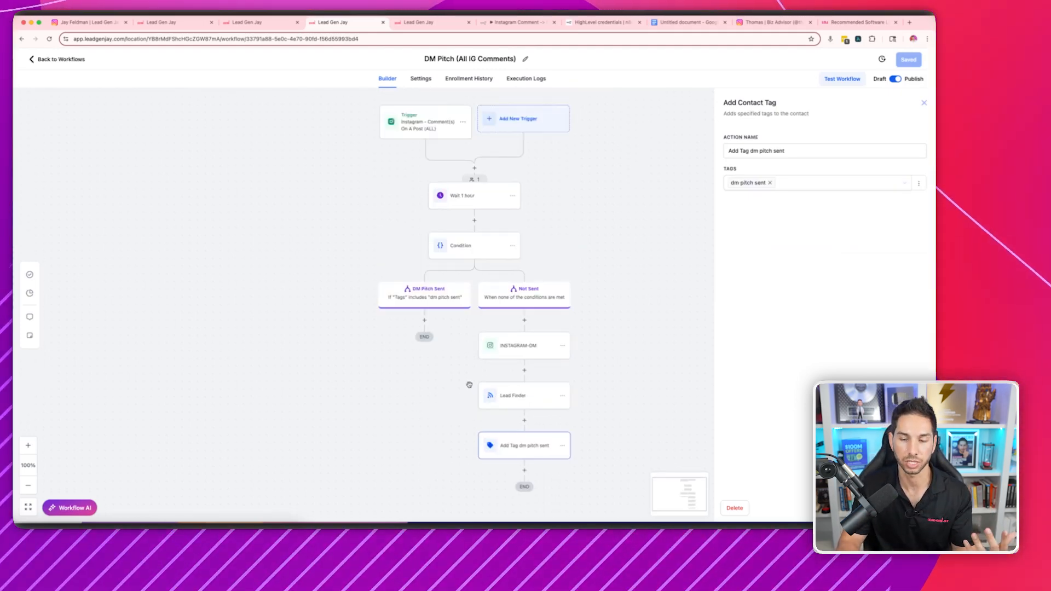
left_click(523, 345)
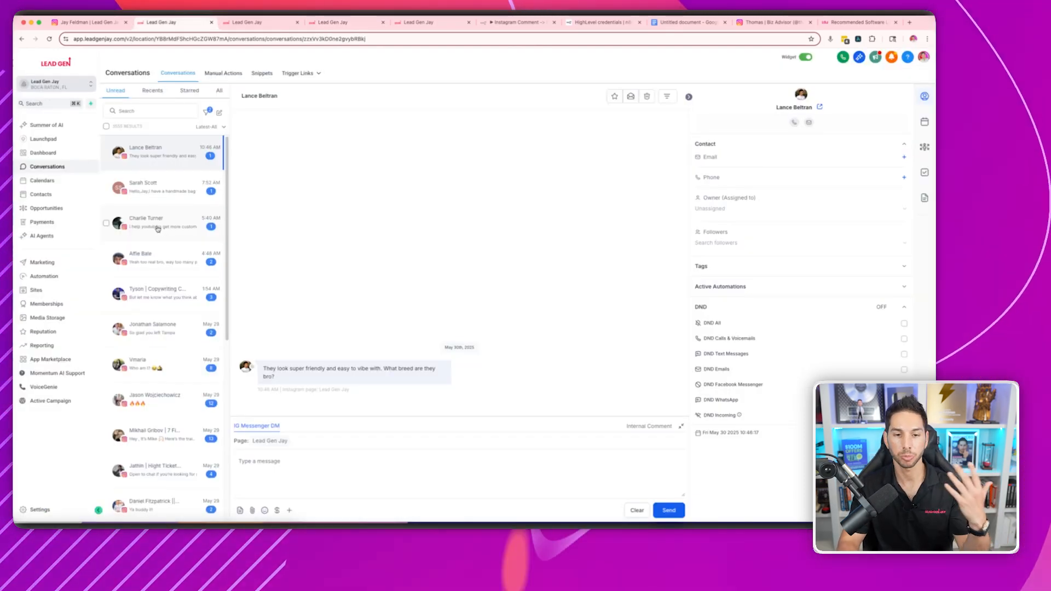
Step: Move from the GHL IG DM workflow to the n8n 'Instagram Comment → Find Email' flow
scroll("down", 3)
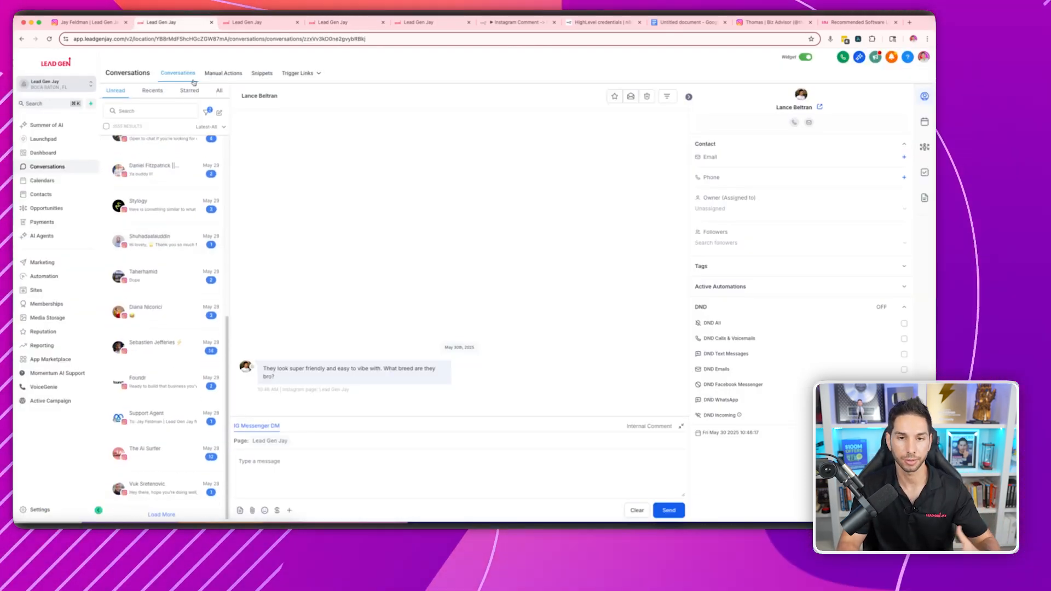
left_click(258, 22)
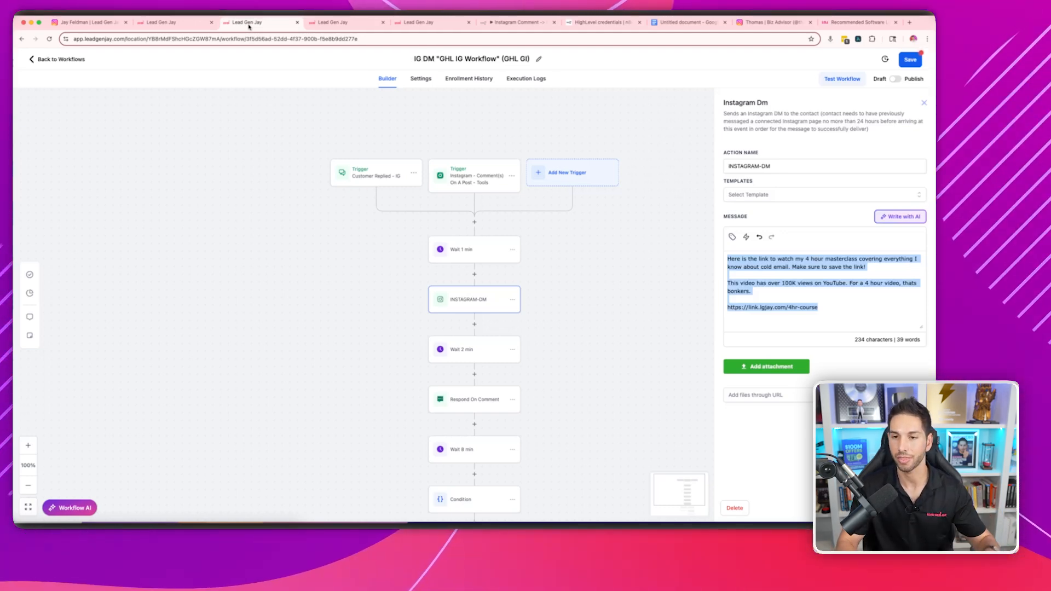
mouse_move(257, 72)
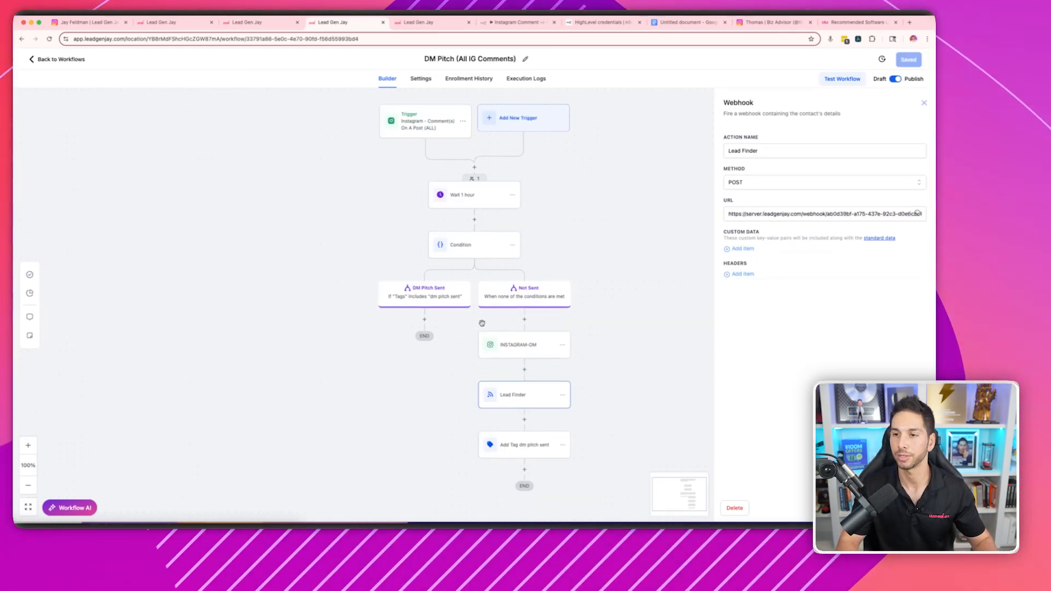
left_click(516, 22)
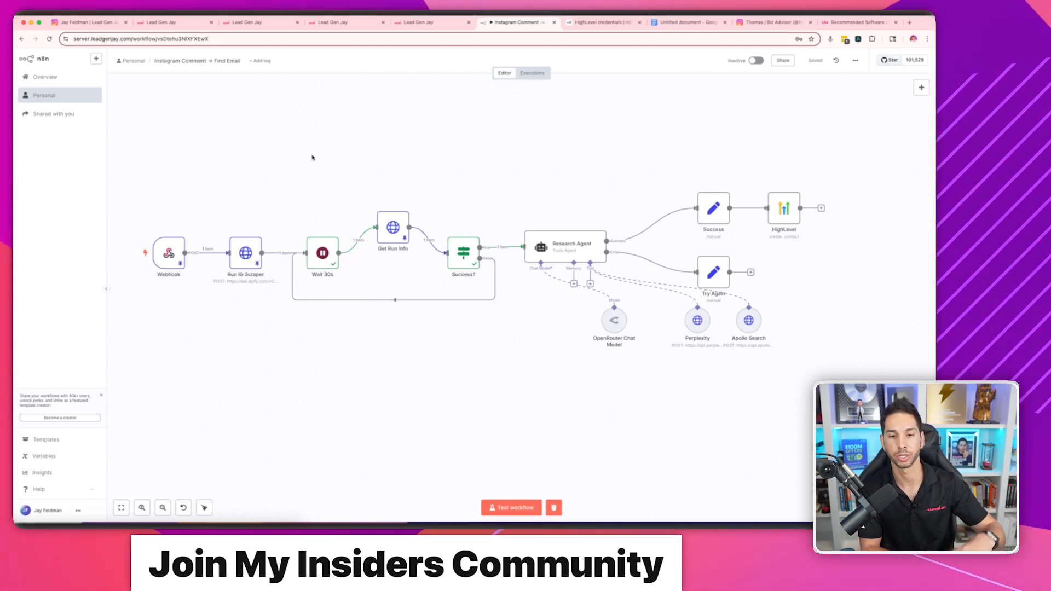
mouse_move(285, 169)
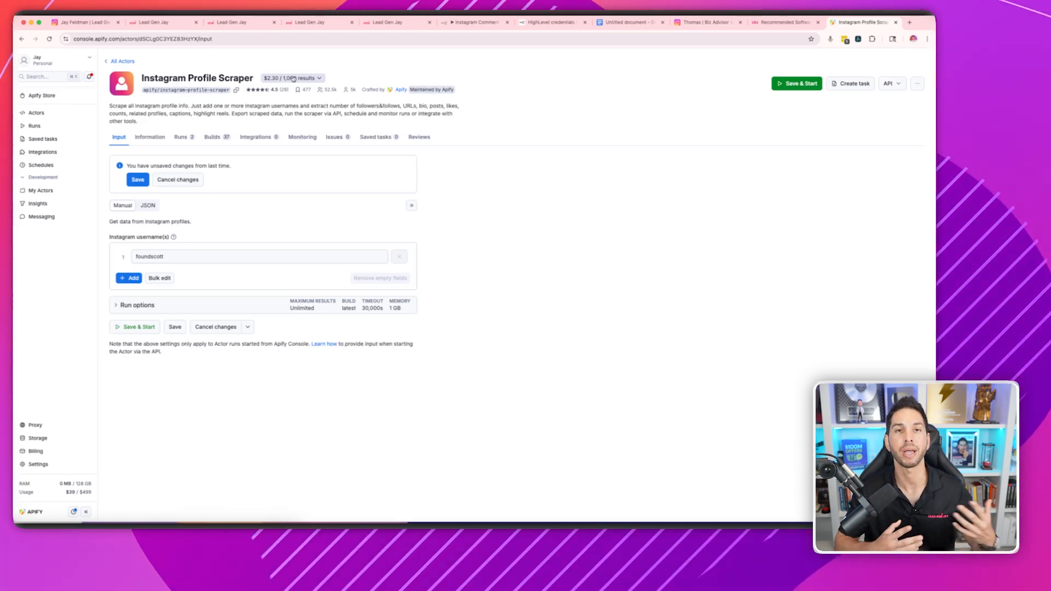
Step: Leave Apify's Instagram Profile Scraper page and return to the n8n lead-research flow
left_click(475, 22)
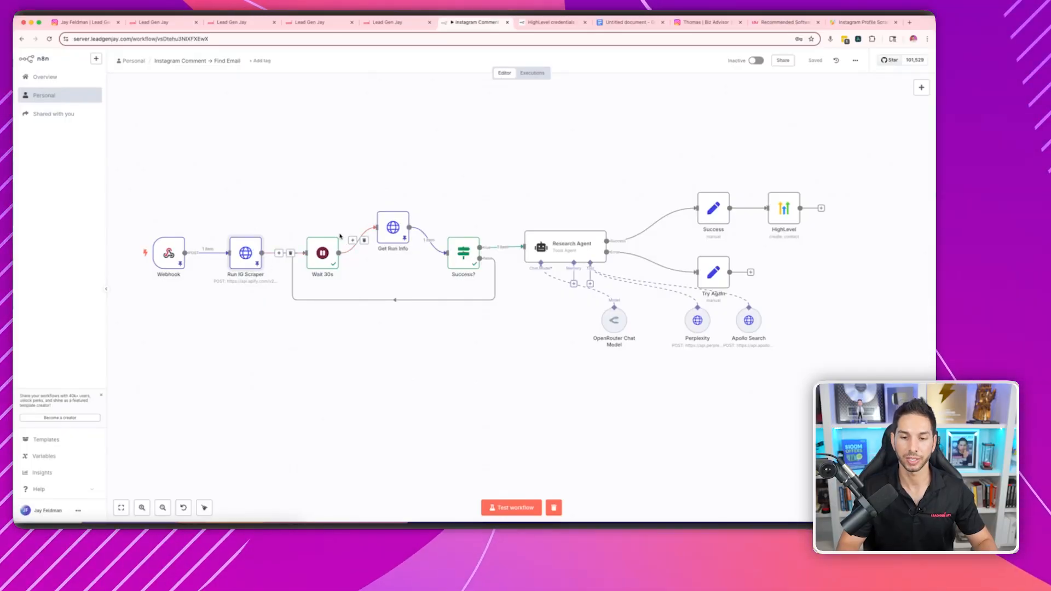
Step: Walk through the n8n flow's scraper, research agent, Perplexity and Apollo Search nodes
right_click(393, 227)
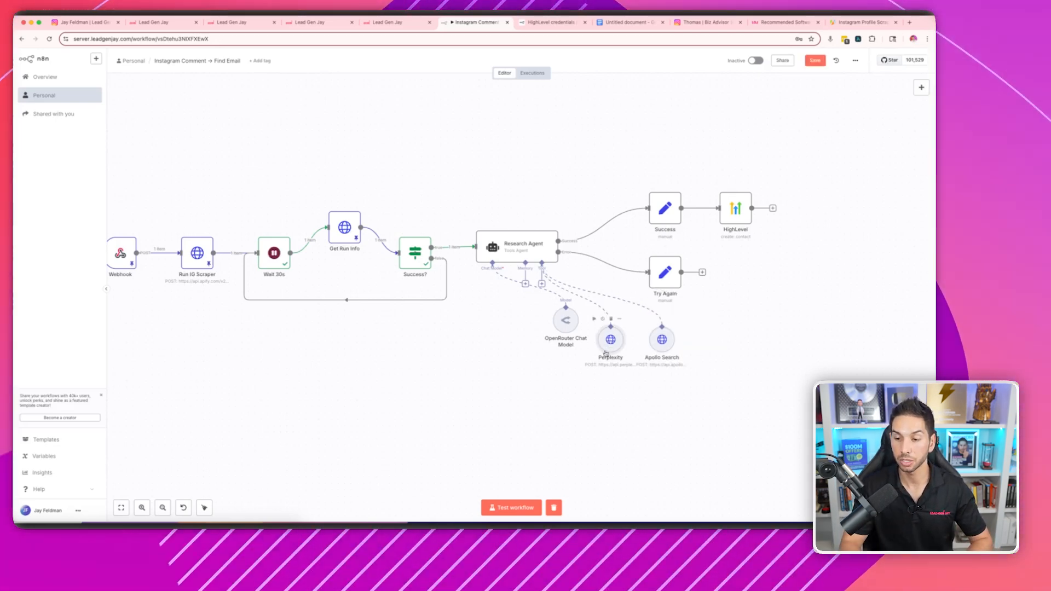
mouse_move(565, 383)
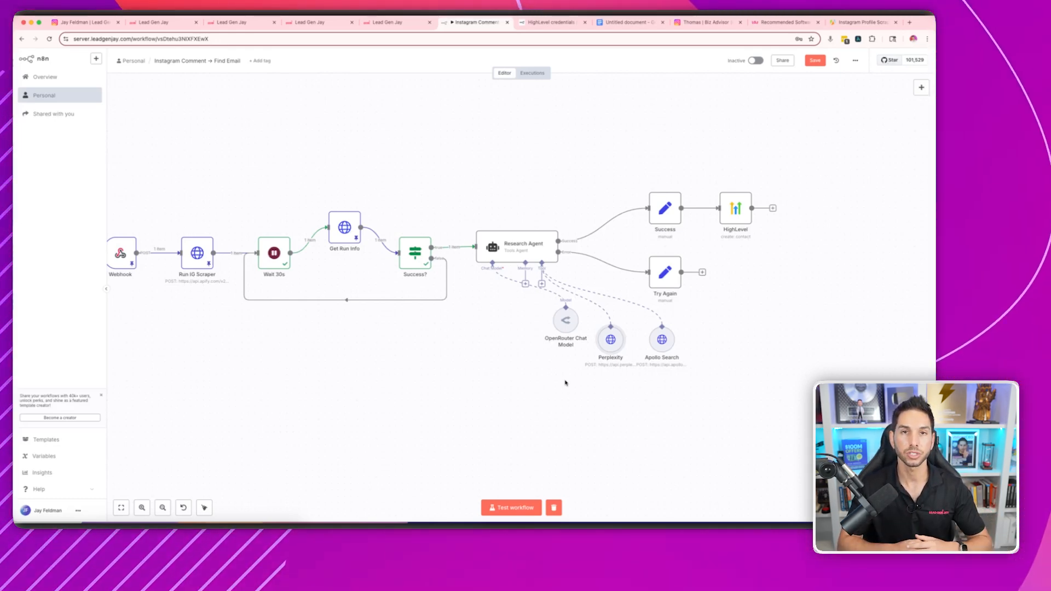
mouse_move(646, 312)
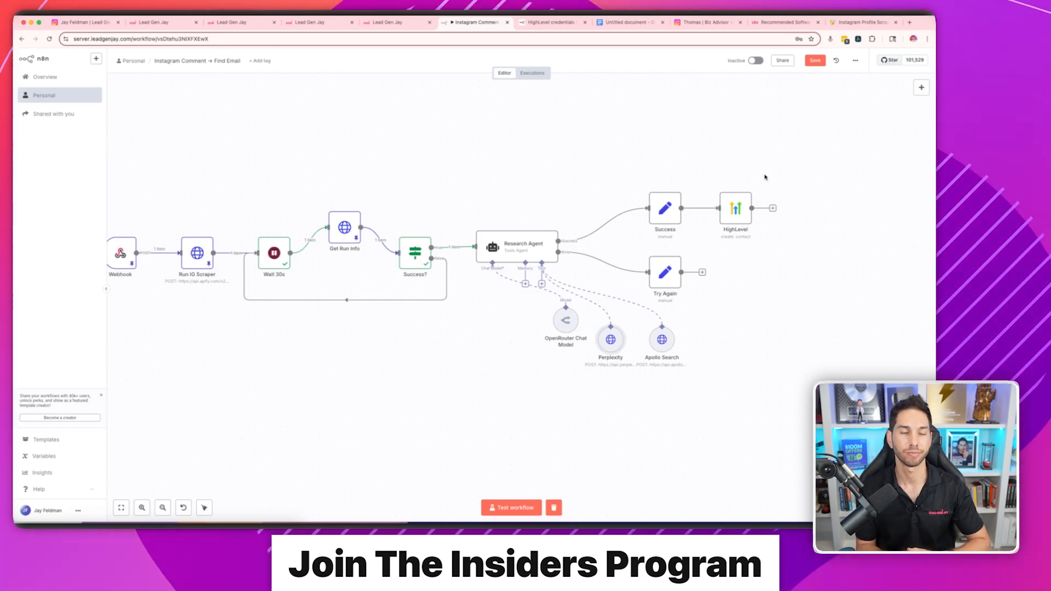
mouse_move(403, 150)
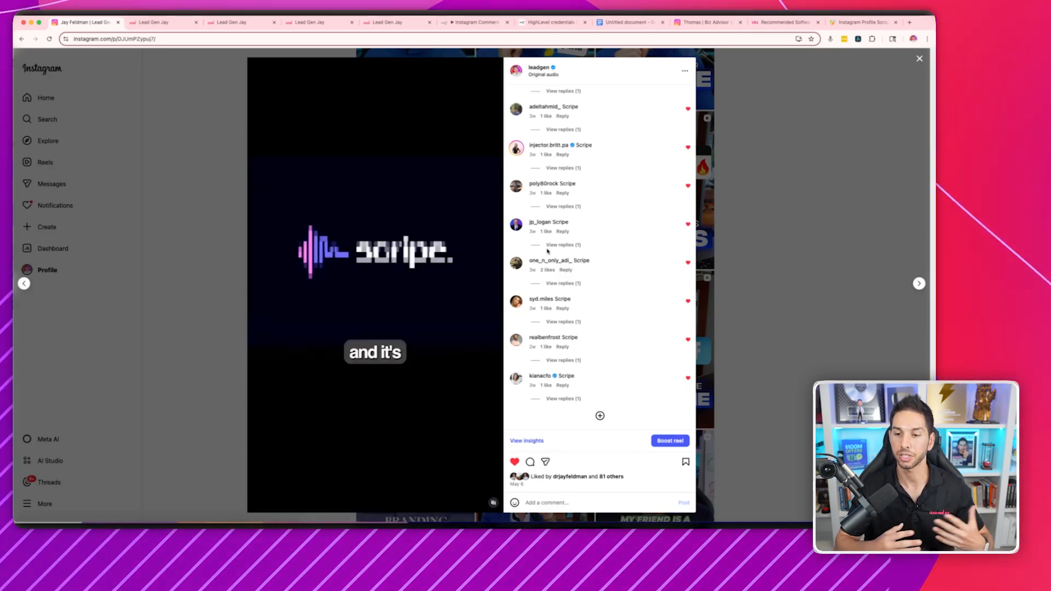
Step: Open a Scripe reel commenter's profile showing their AI-automation consultant bio
left_click(548, 222)
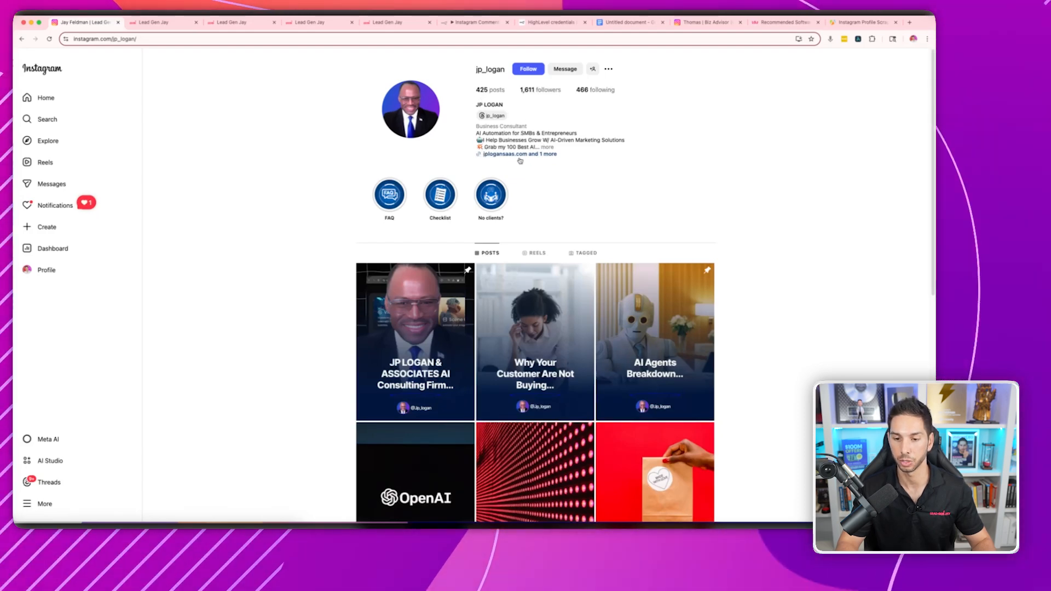
mouse_move(261, 170)
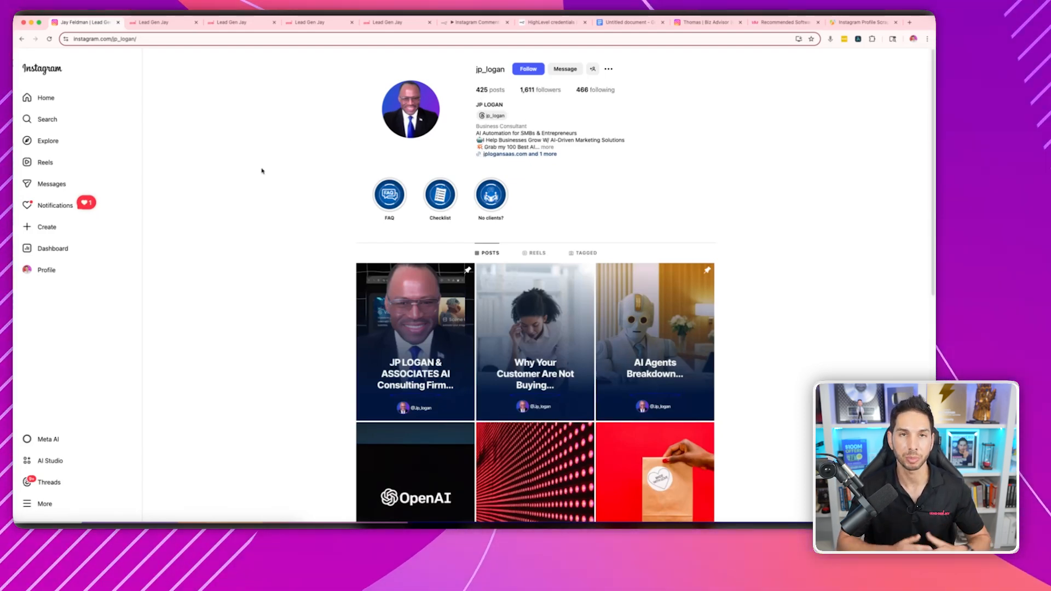